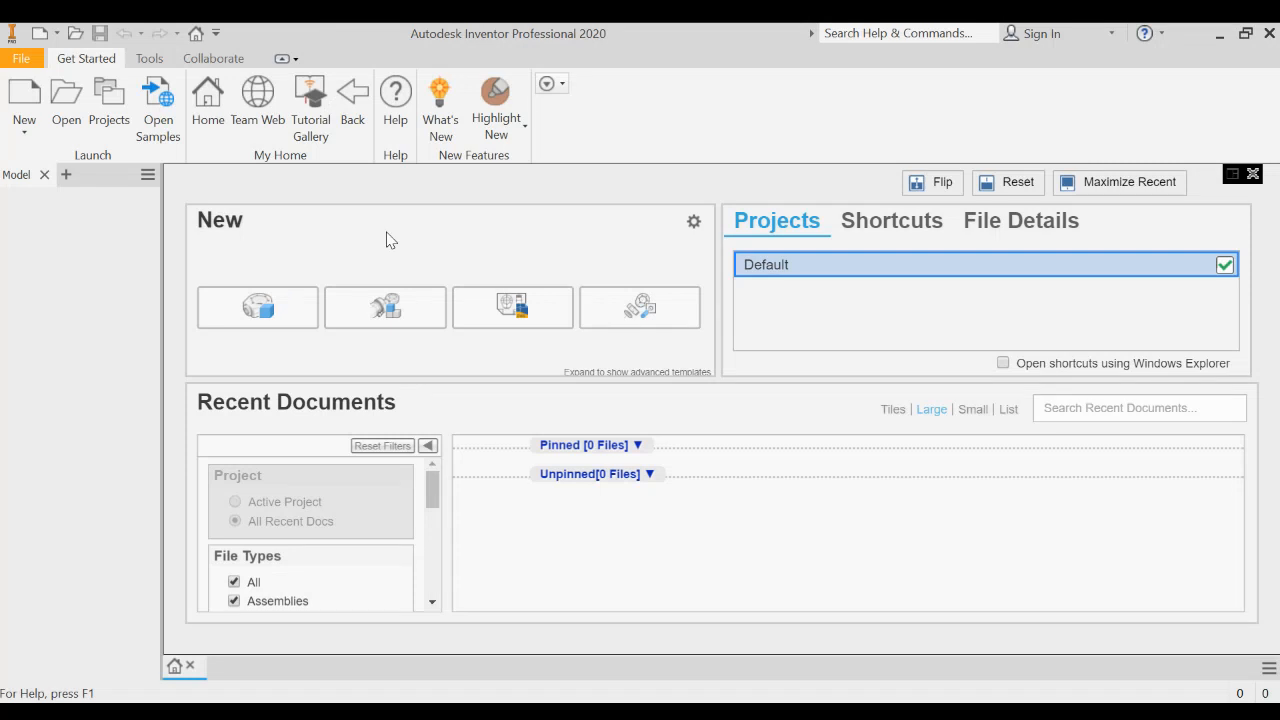
mouse_move(338, 244)
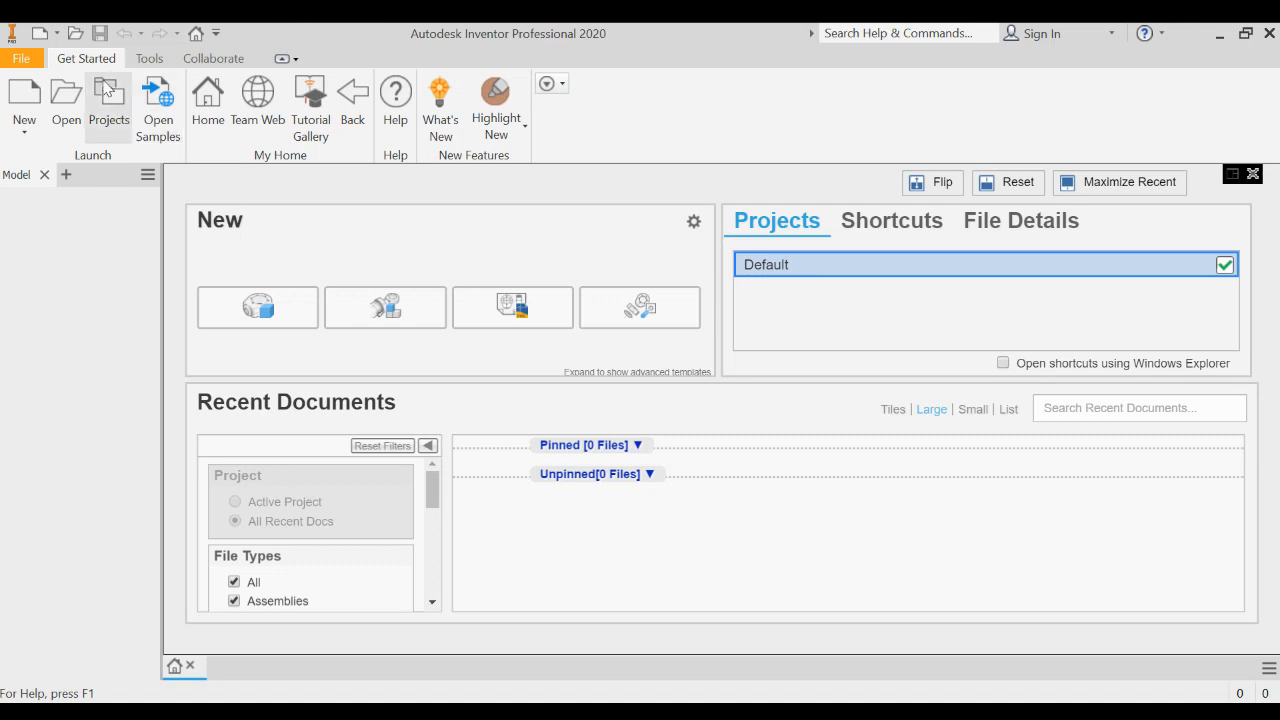
Create a new single-user project named Bridge from the Projects list and close it
left_click(108, 100)
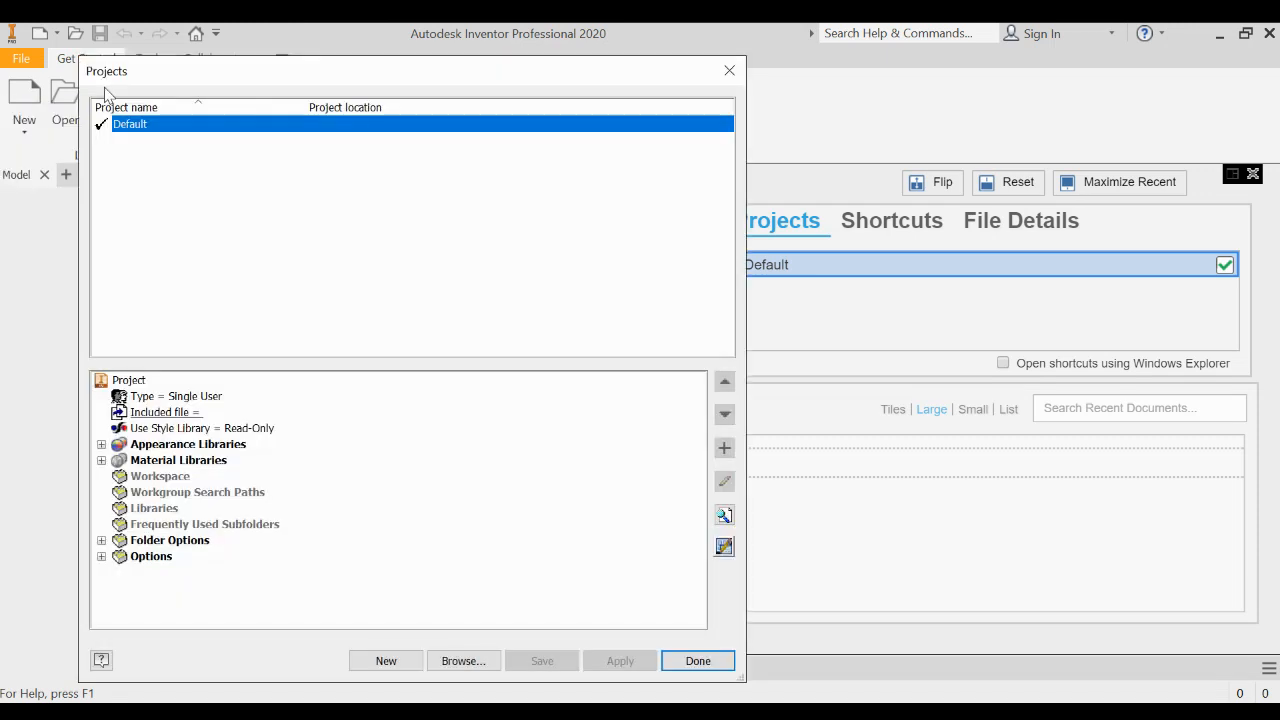
mouse_move(212, 168)
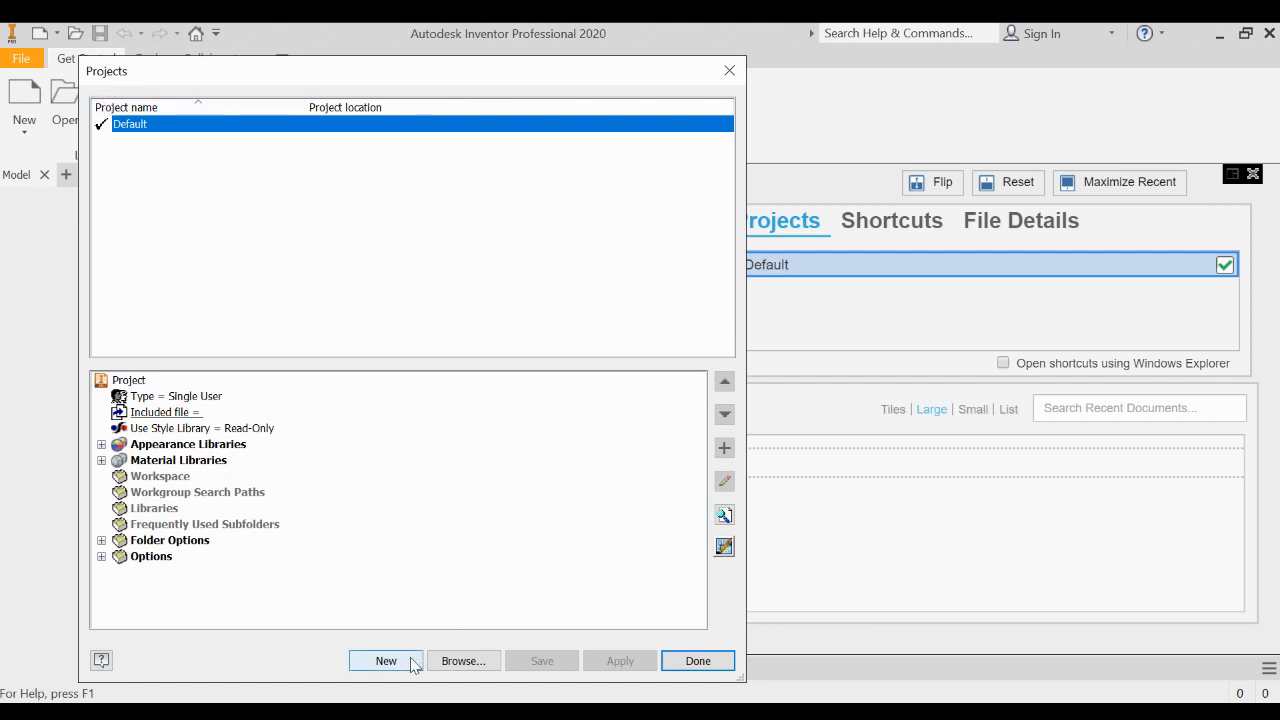
left_click(386, 660)
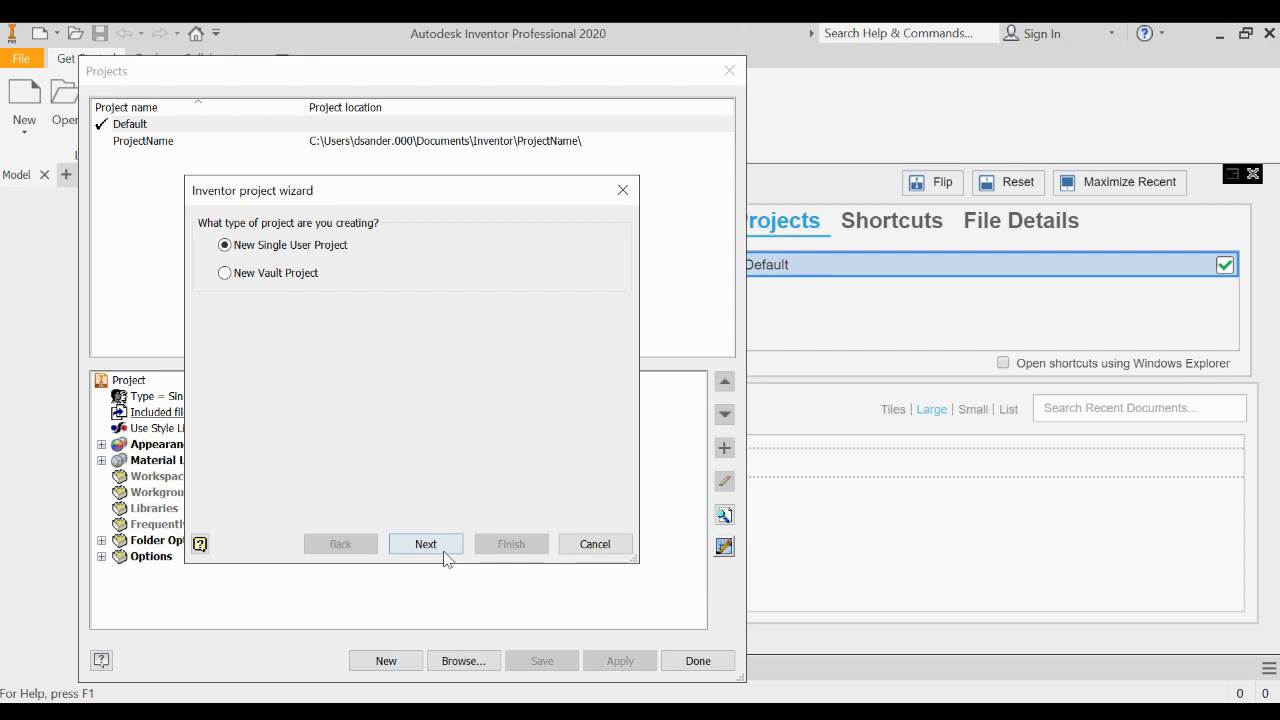
left_click(426, 544)
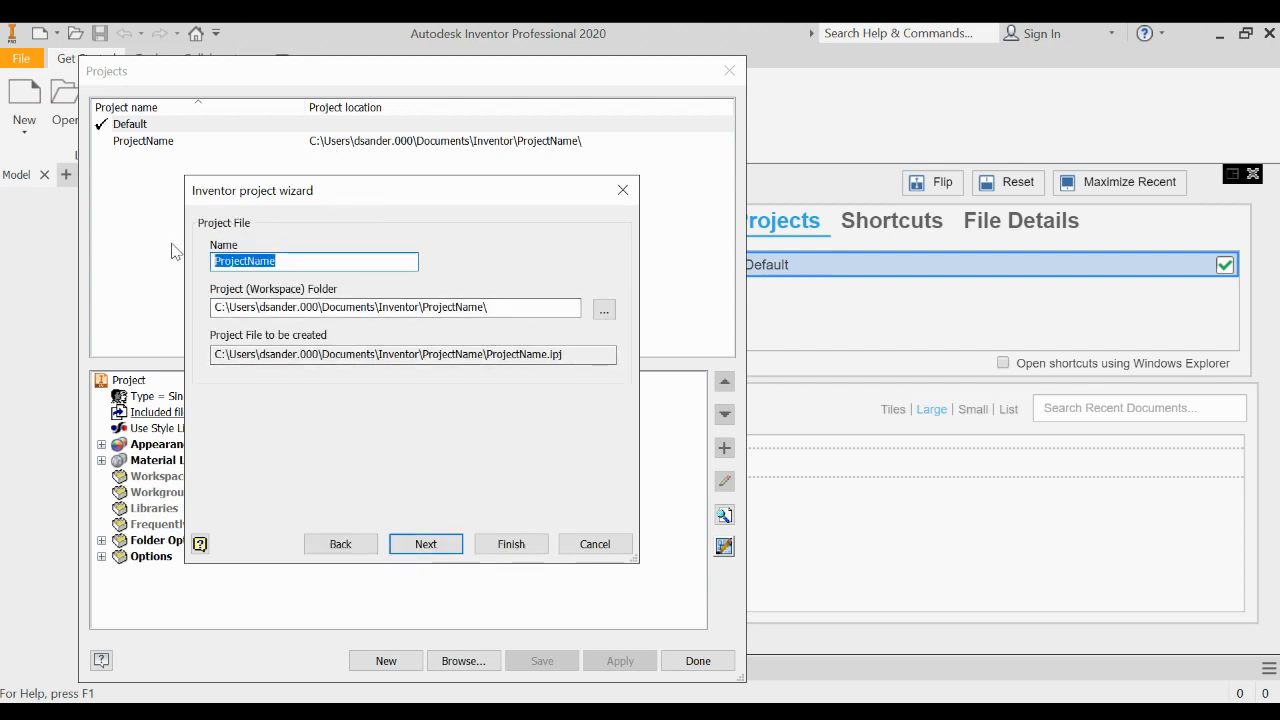
type("Brid")
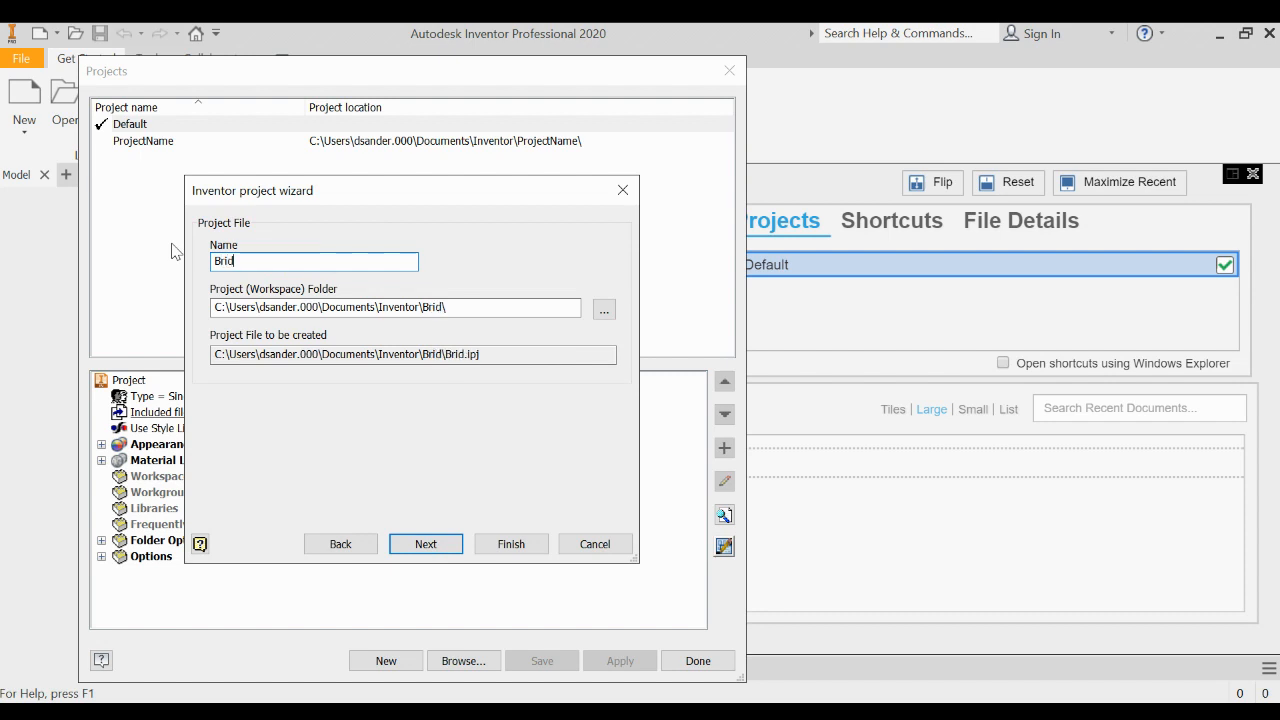
type("ge")
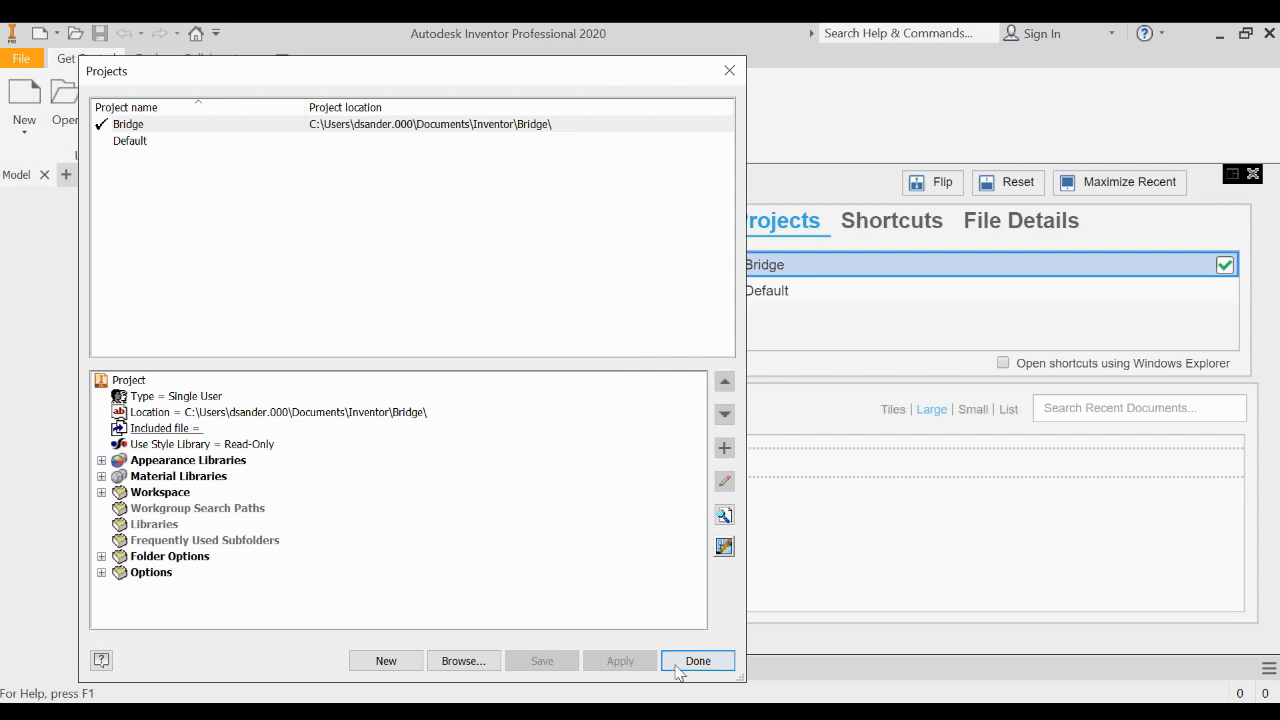
left_click(696, 660)
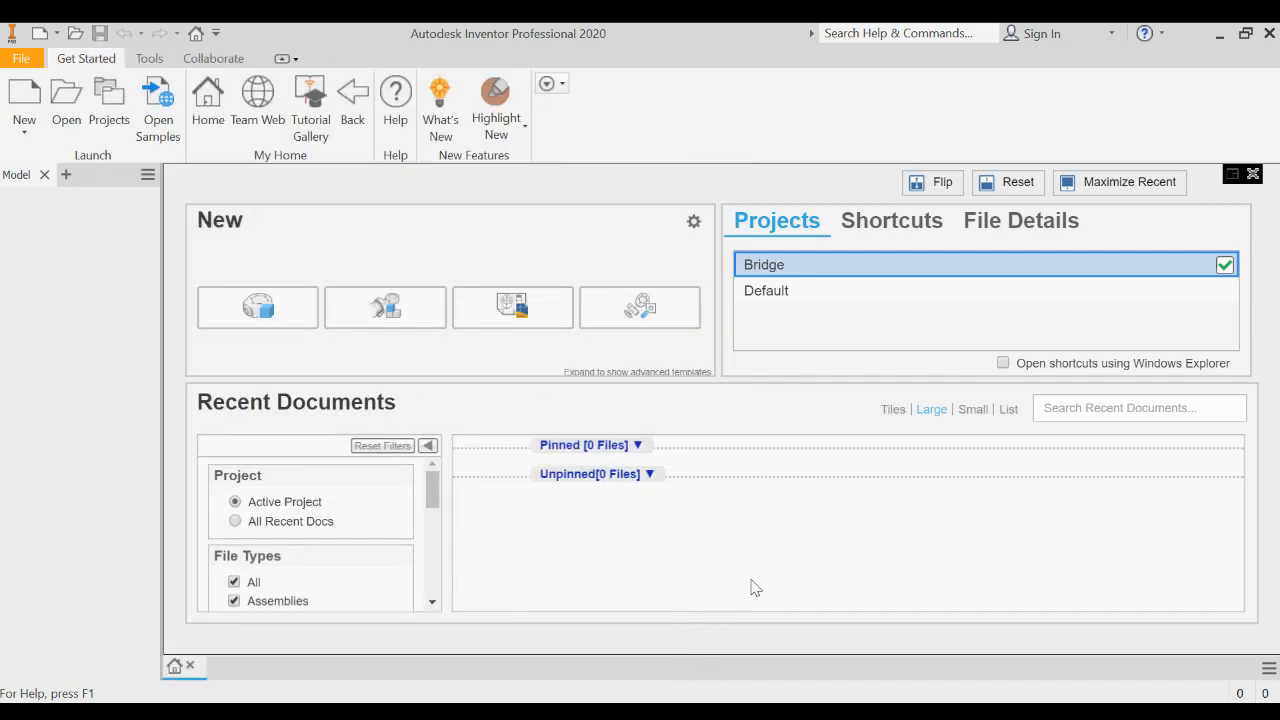
mouse_move(760, 588)
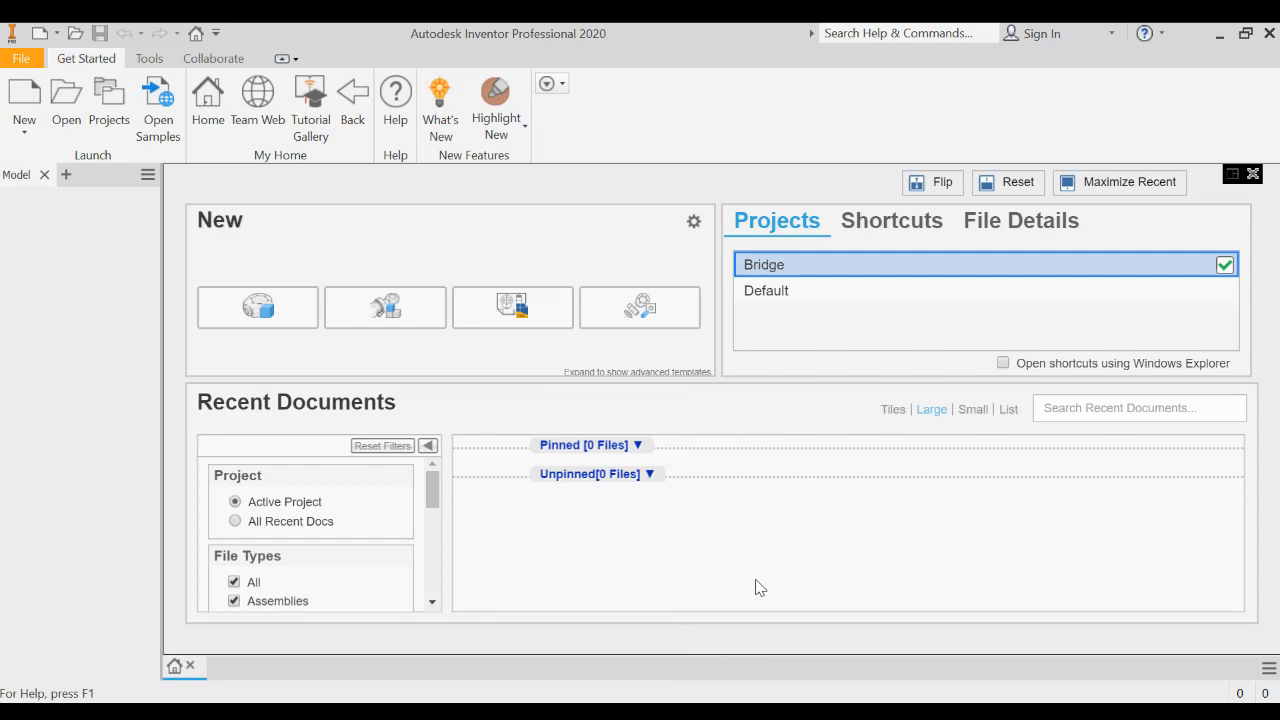
mouse_move(764, 584)
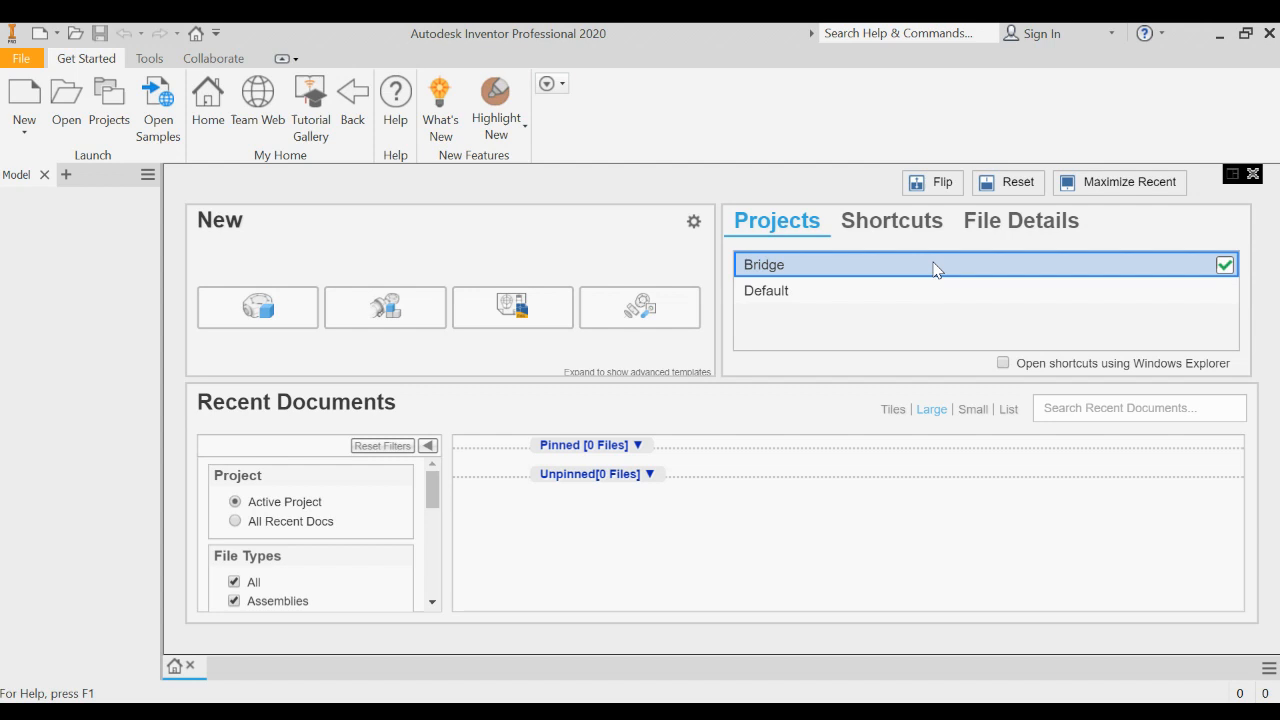
mouse_move(256, 308)
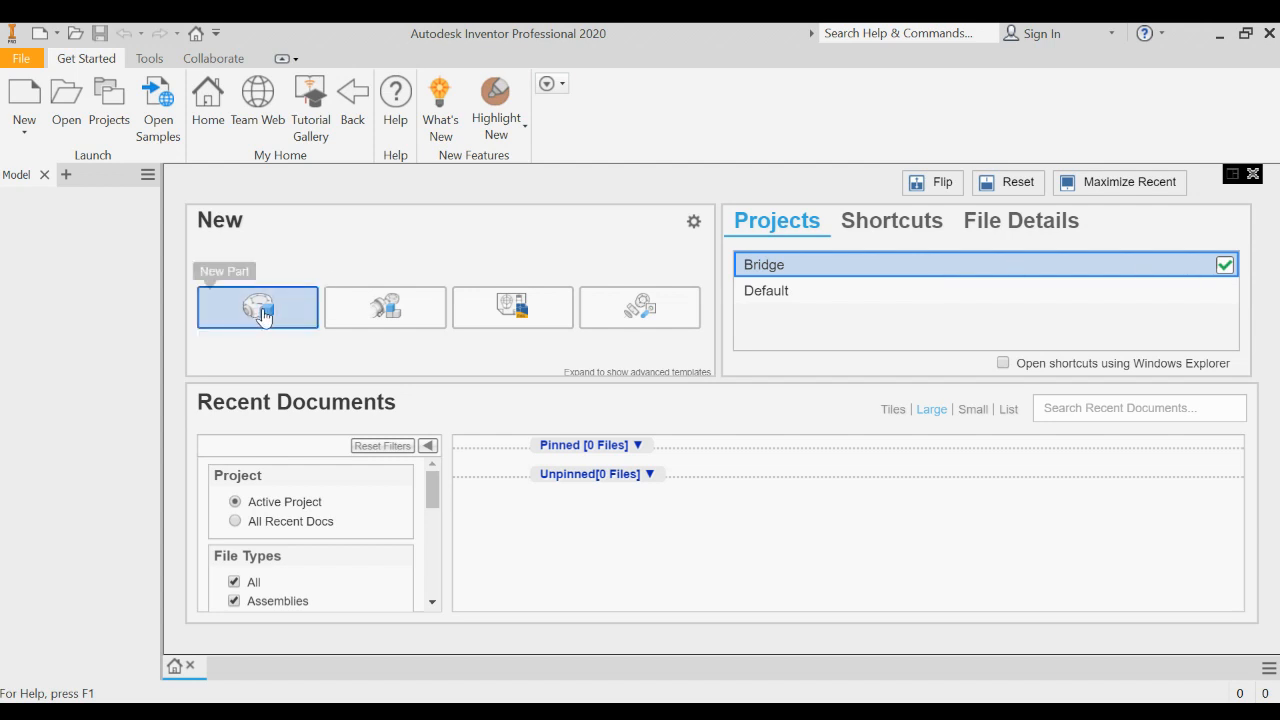
Start a new part and begin Sketch1 on an origin plane
left_click(256, 308)
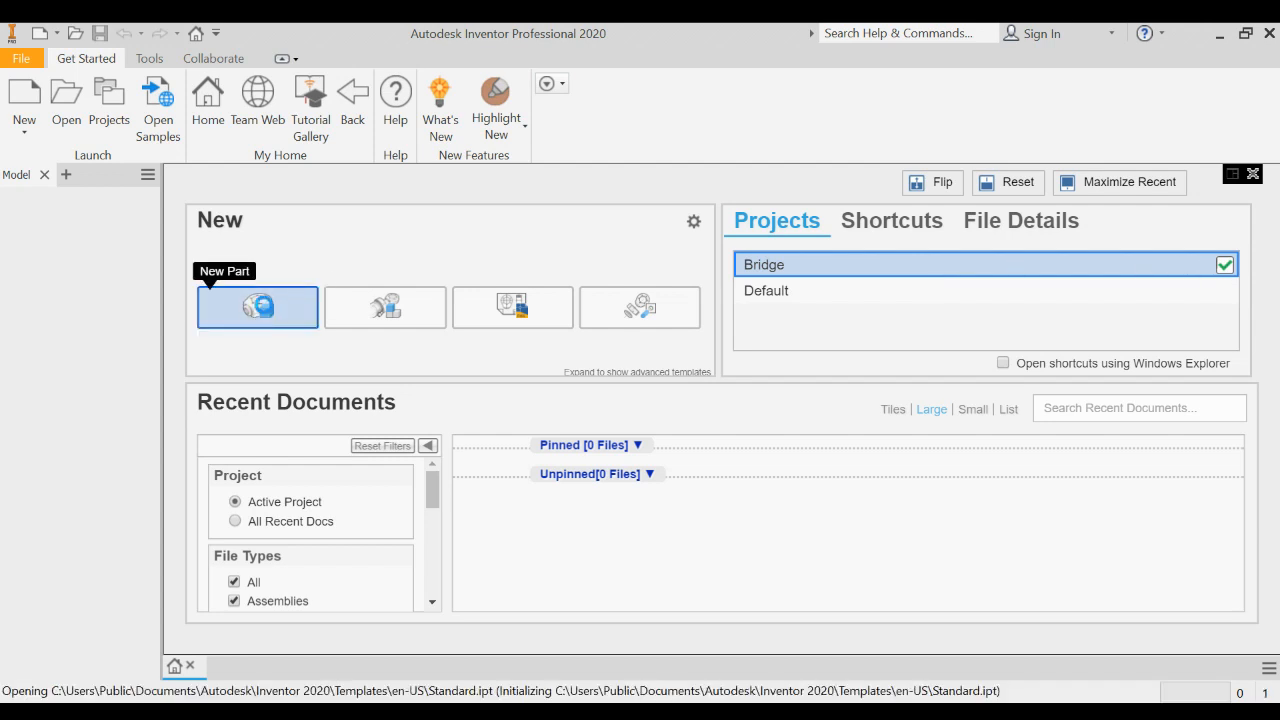
left_click(256, 308)
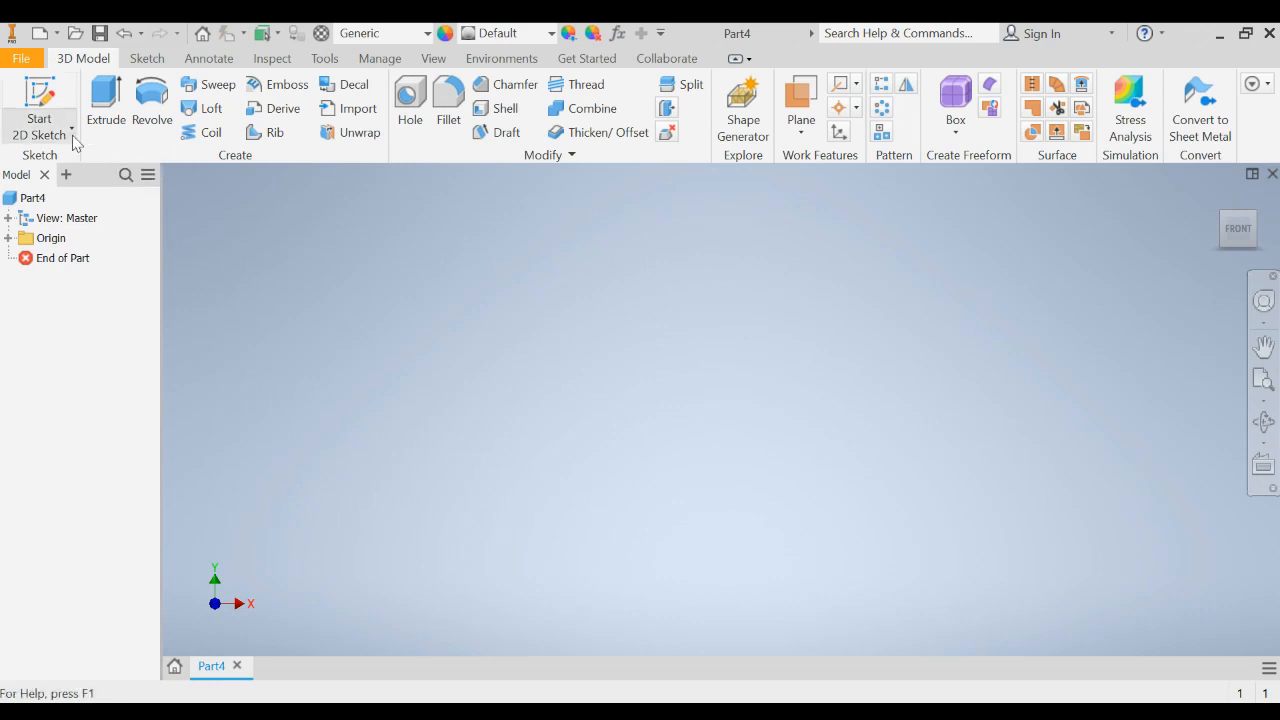
left_click(40, 100)
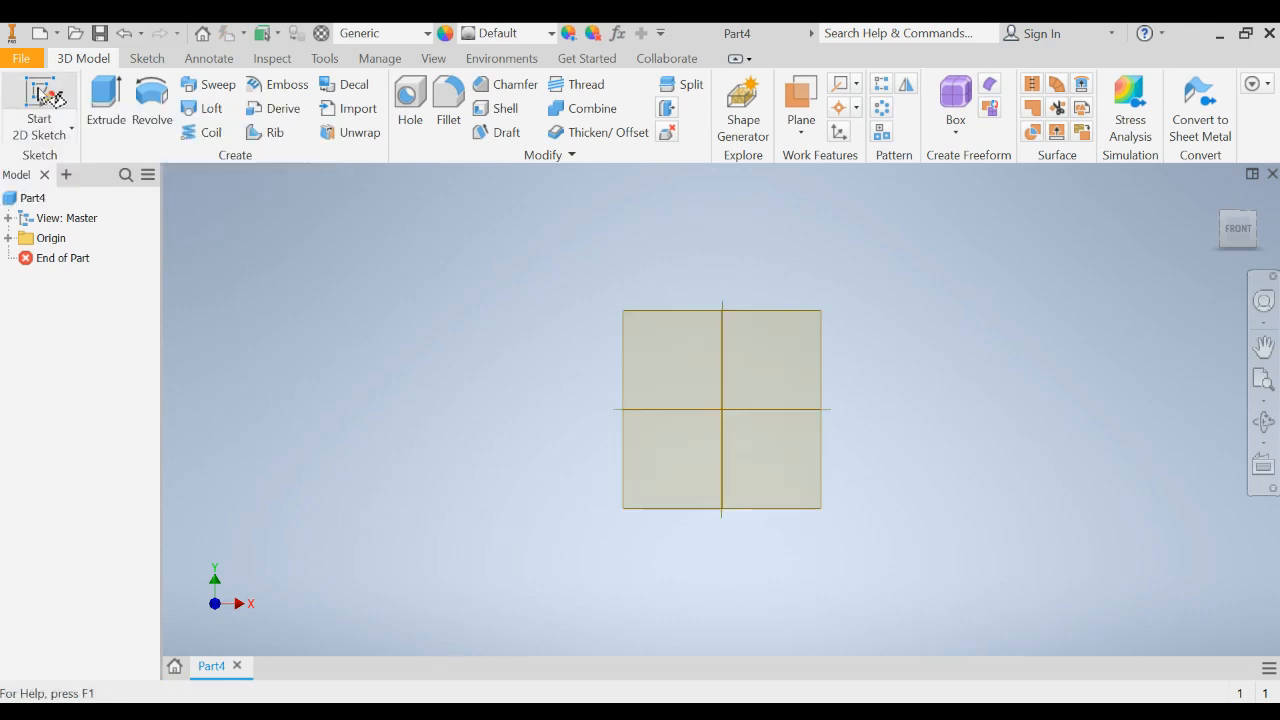
left_click(40, 104)
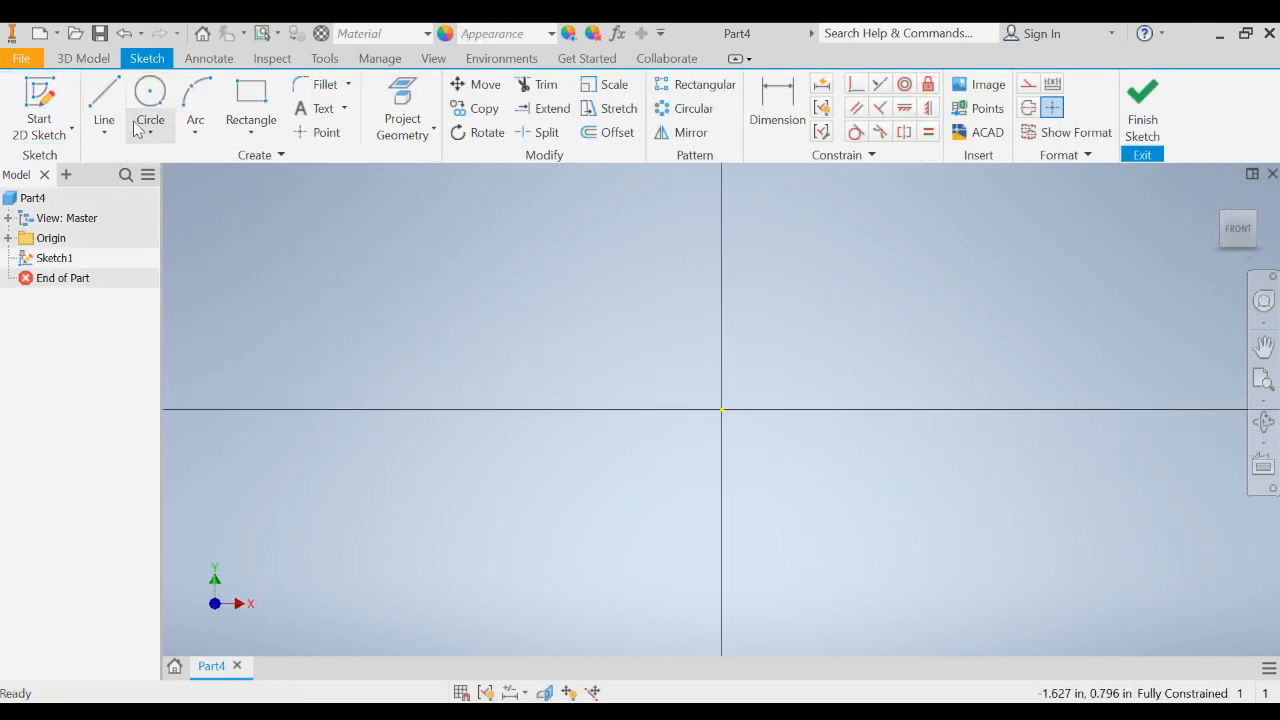
mouse_move(104, 100)
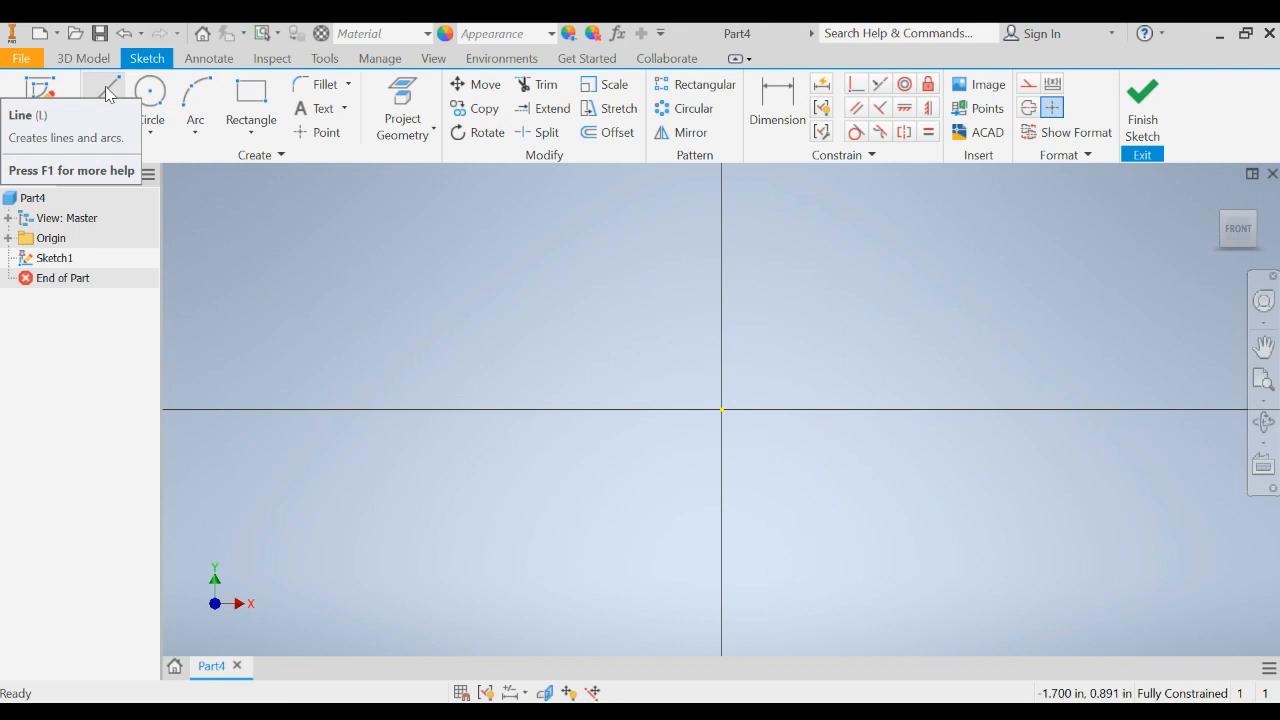
Draw the horizontal deck line 11.875 long with the Line tool
left_click(104, 96)
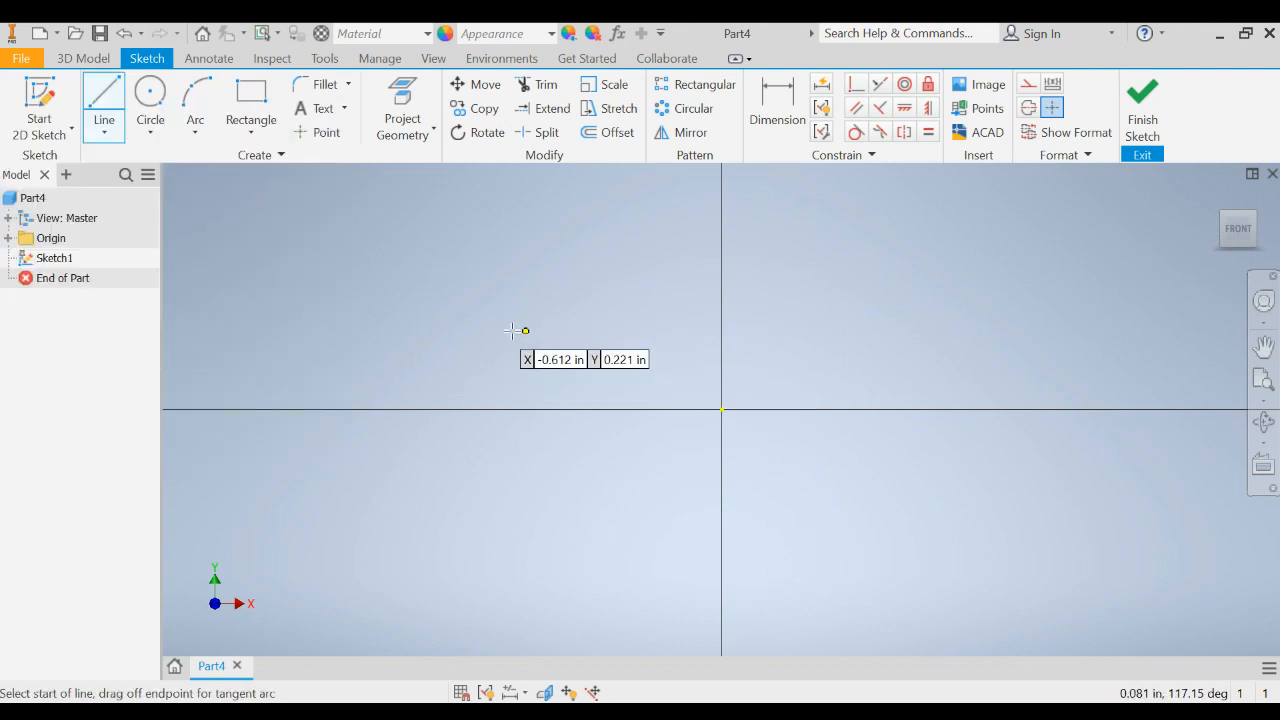
left_click(510, 330)
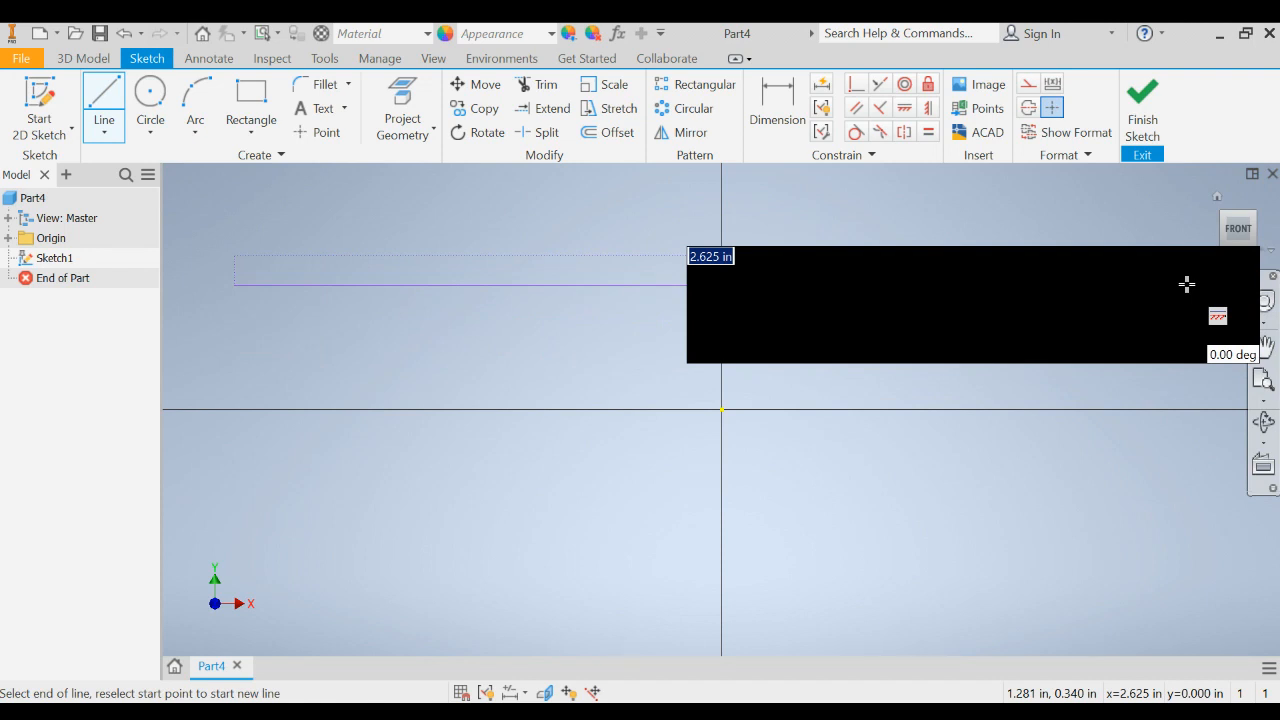
type("11")
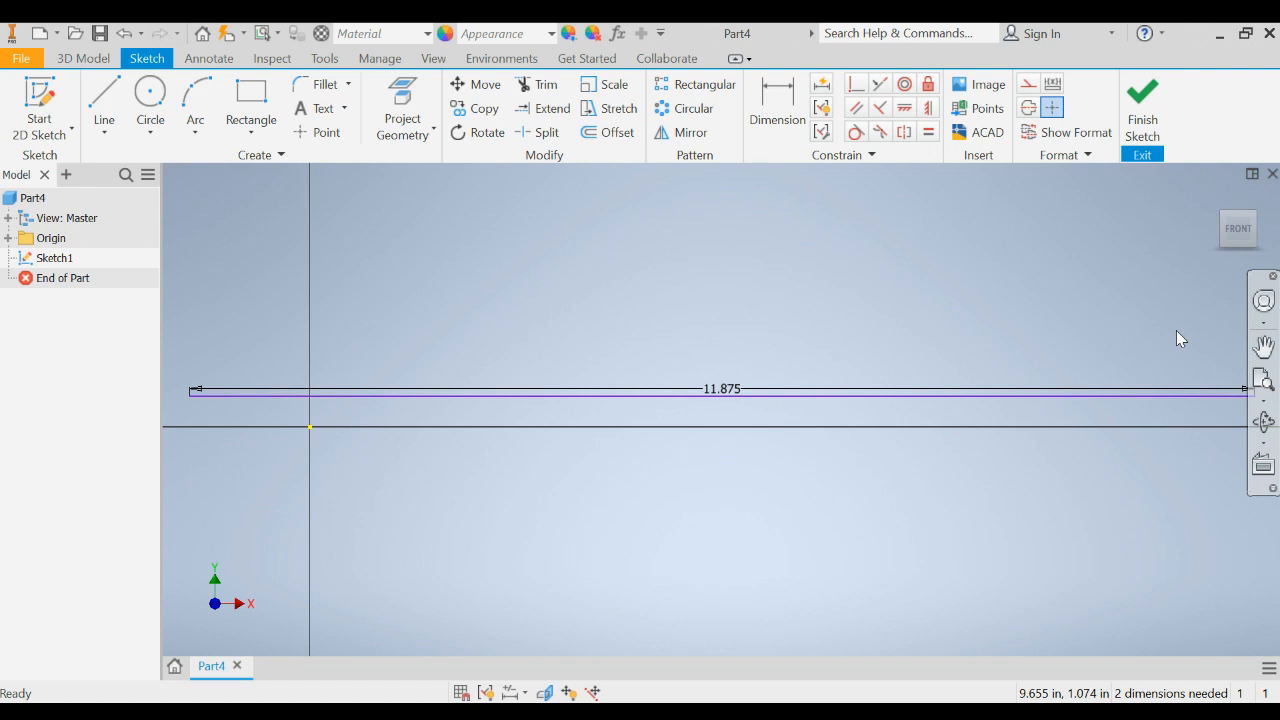
mouse_move(950, 368)
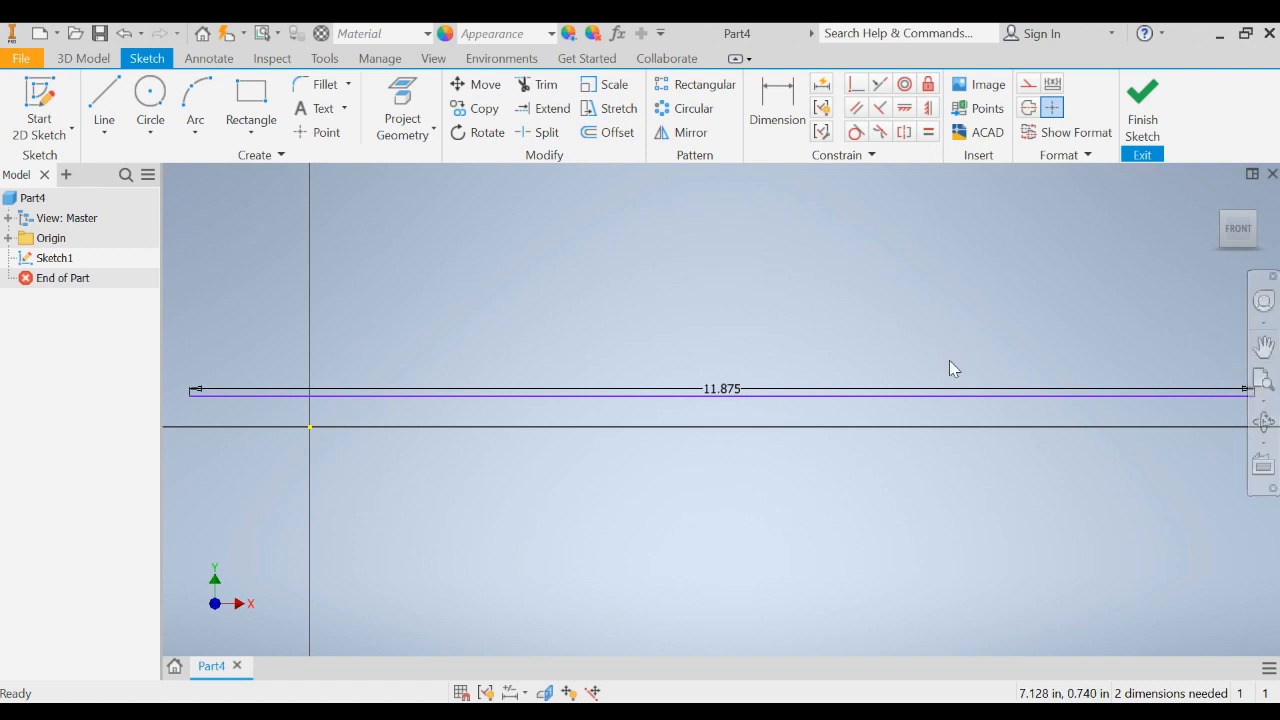
mouse_move(930, 356)
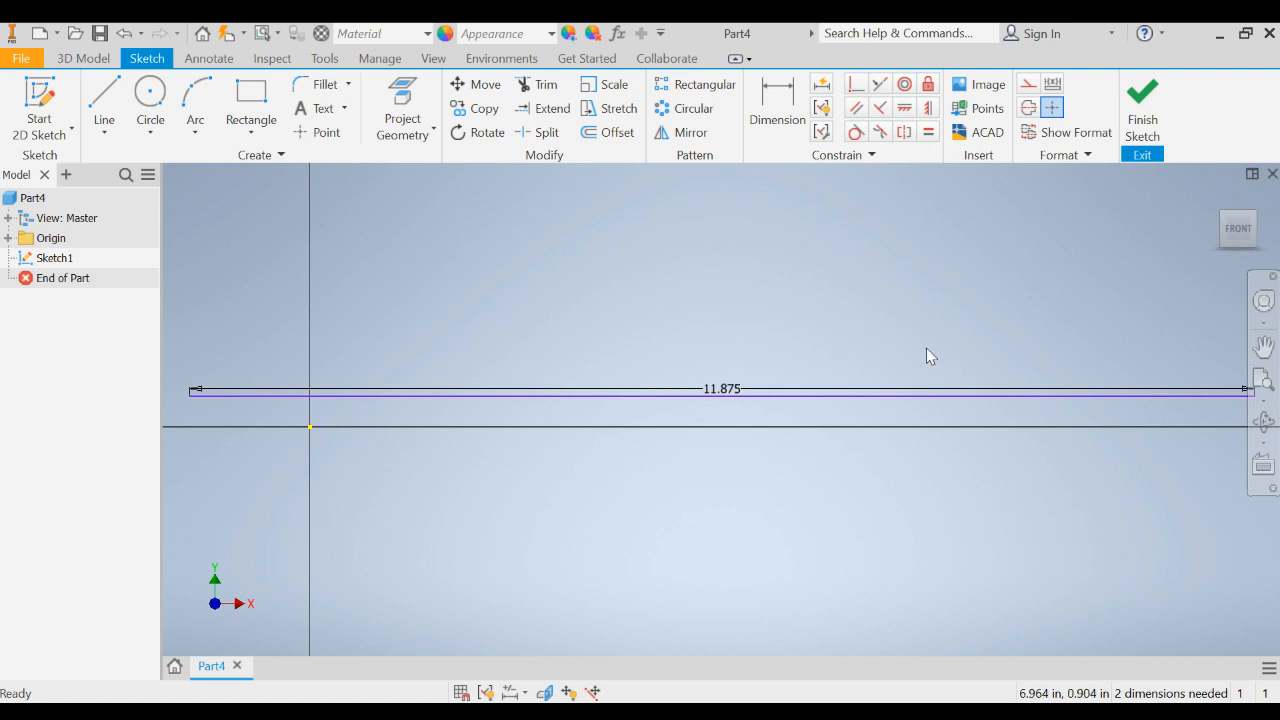
mouse_move(316, 436)
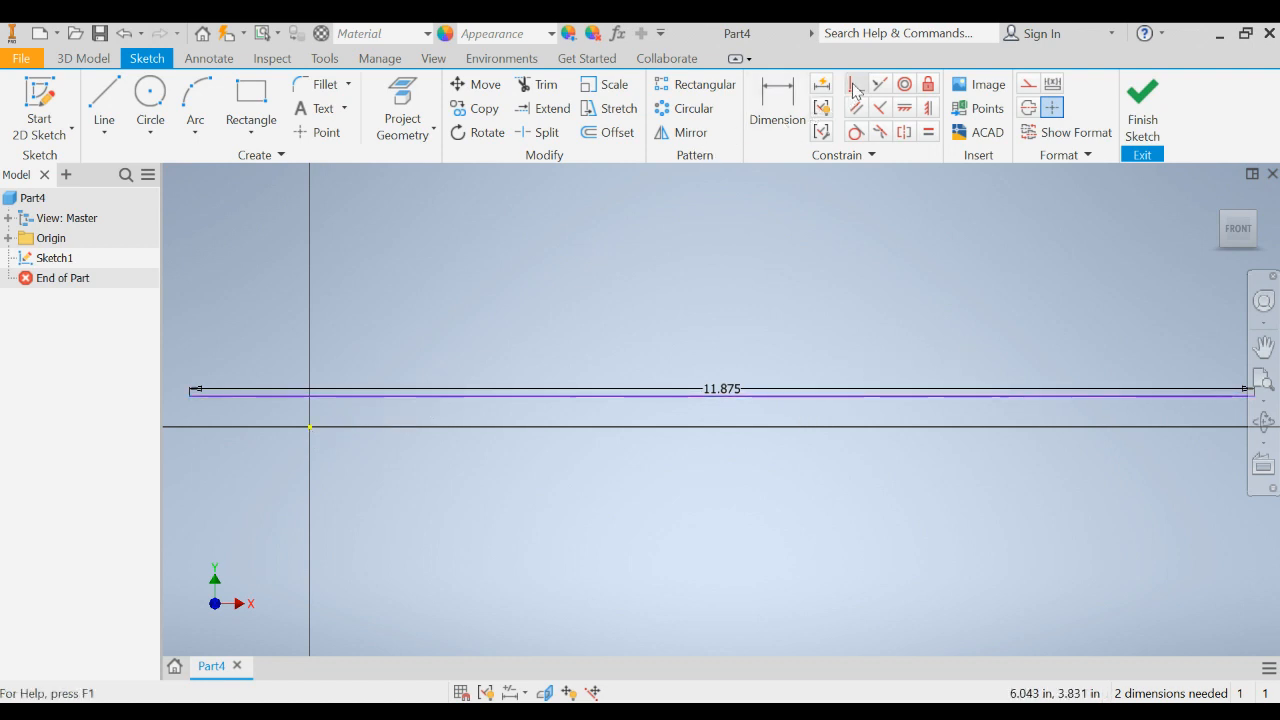
mouse_move(854, 84)
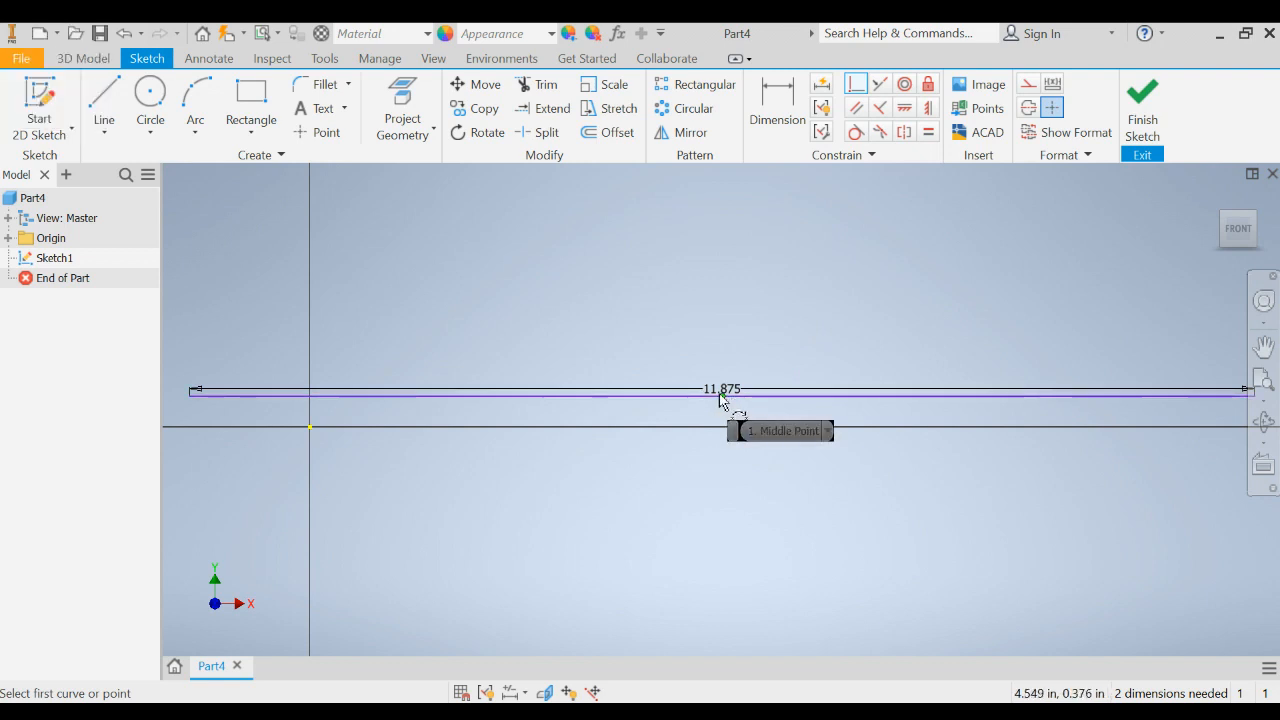
Make the deck line's midpoint coincident with the origin so the sketch is fully constrained
left_click(720, 390)
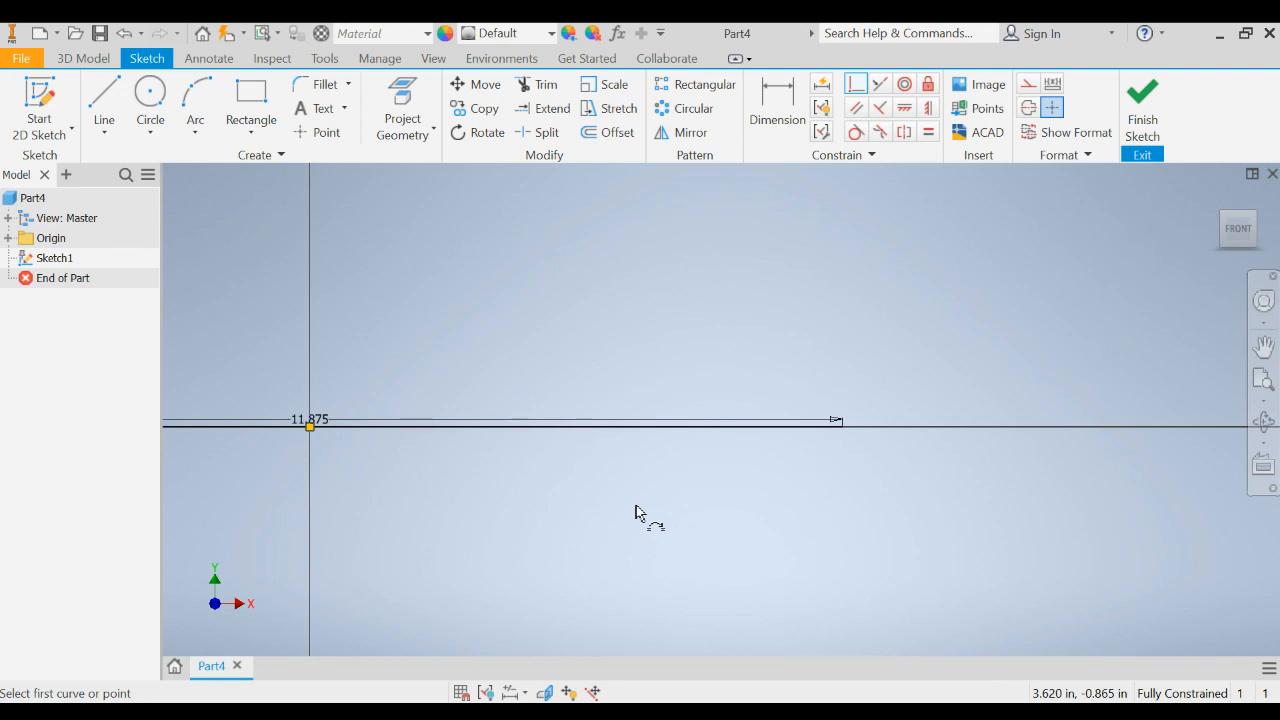
mouse_move(310, 430)
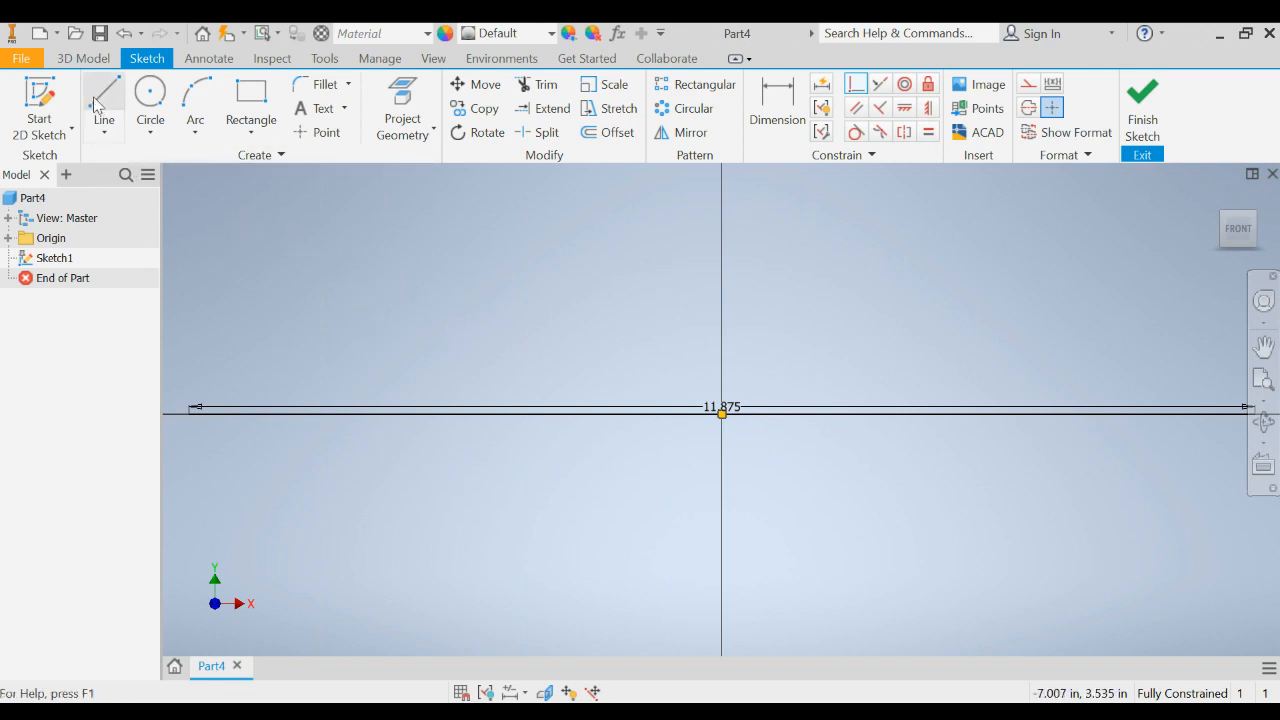
Draw the left leg 3.25 tall and 1.875 wide, then a matching leg under the right deck end
left_click(104, 104)
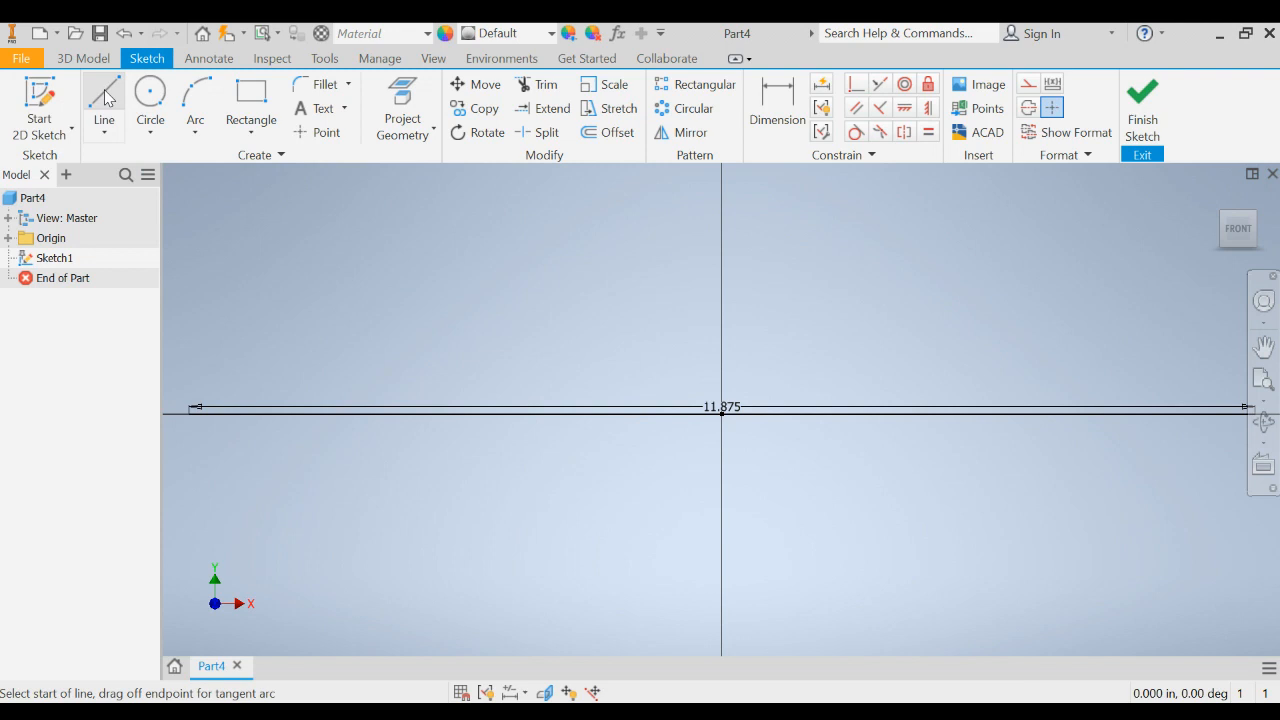
left_click(104, 96)
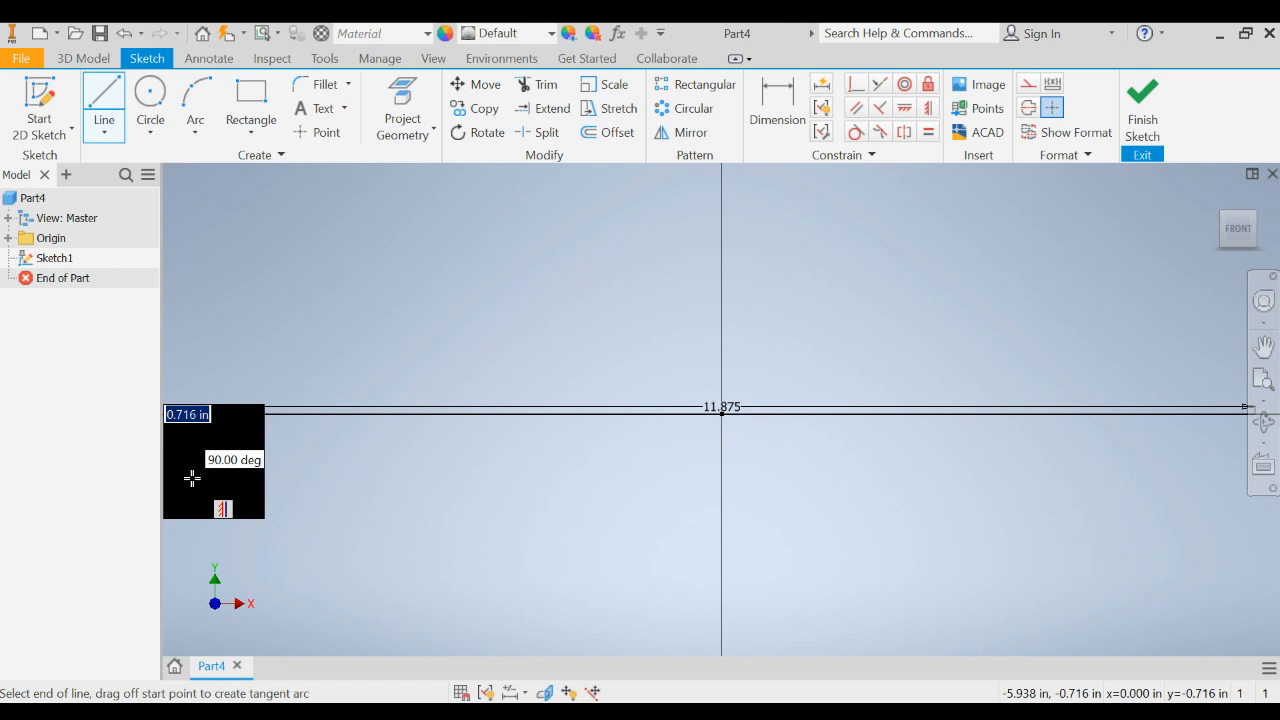
type("3")
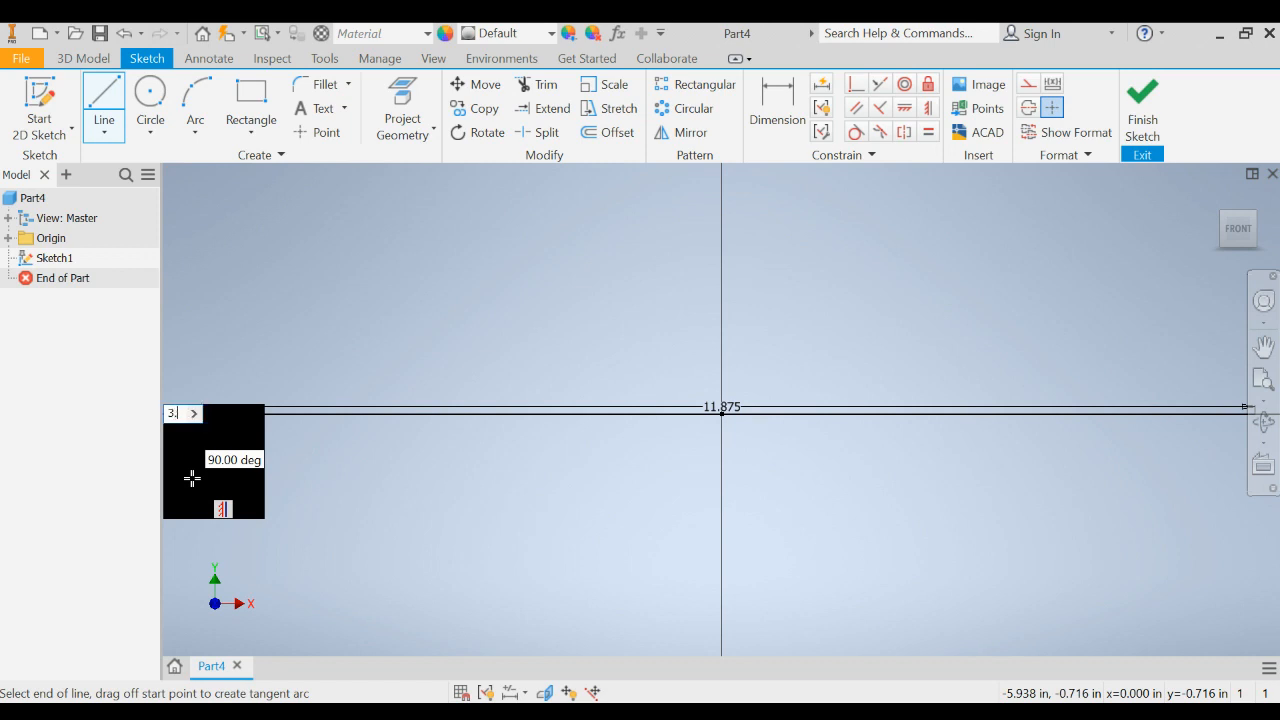
type(".25")
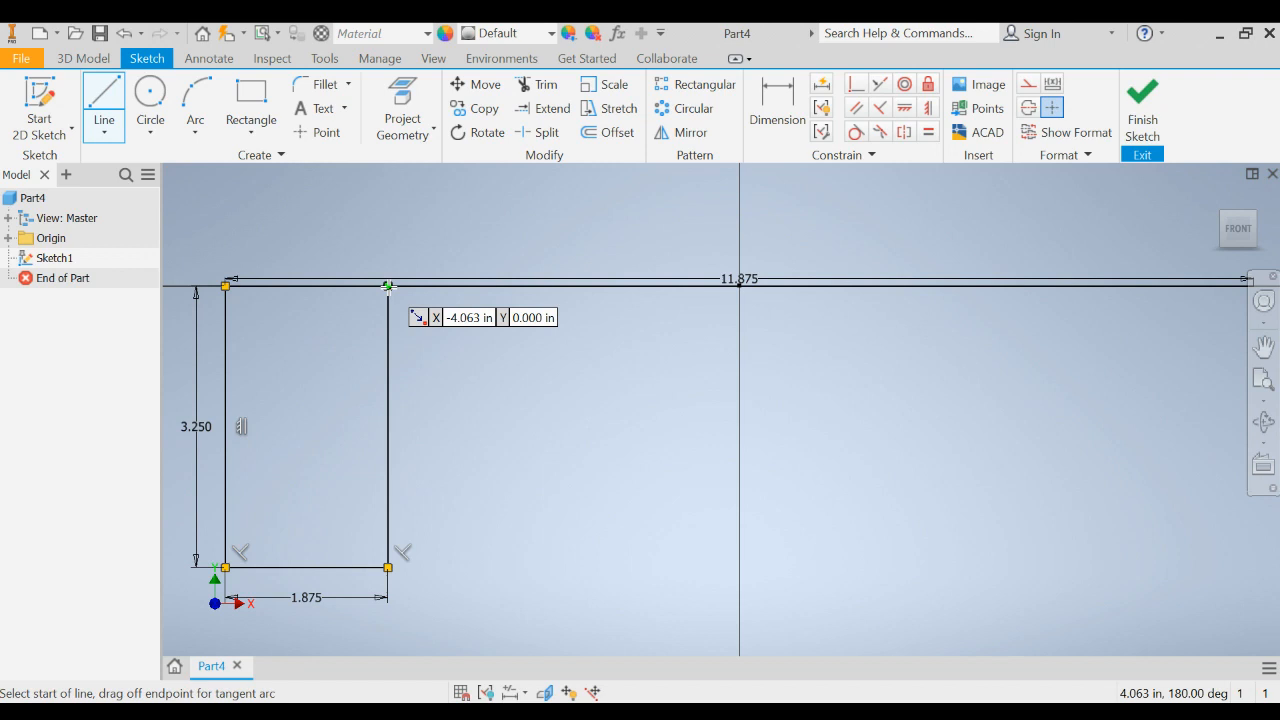
mouse_move(372, 302)
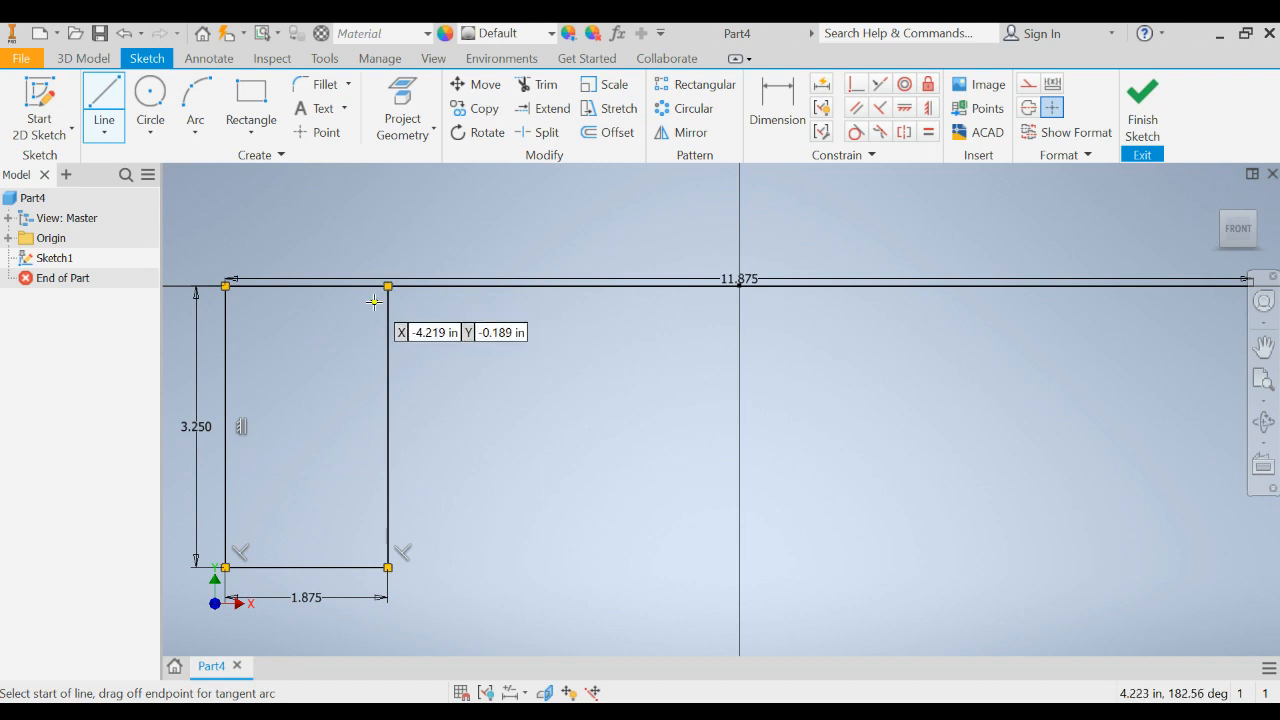
mouse_move(372, 304)
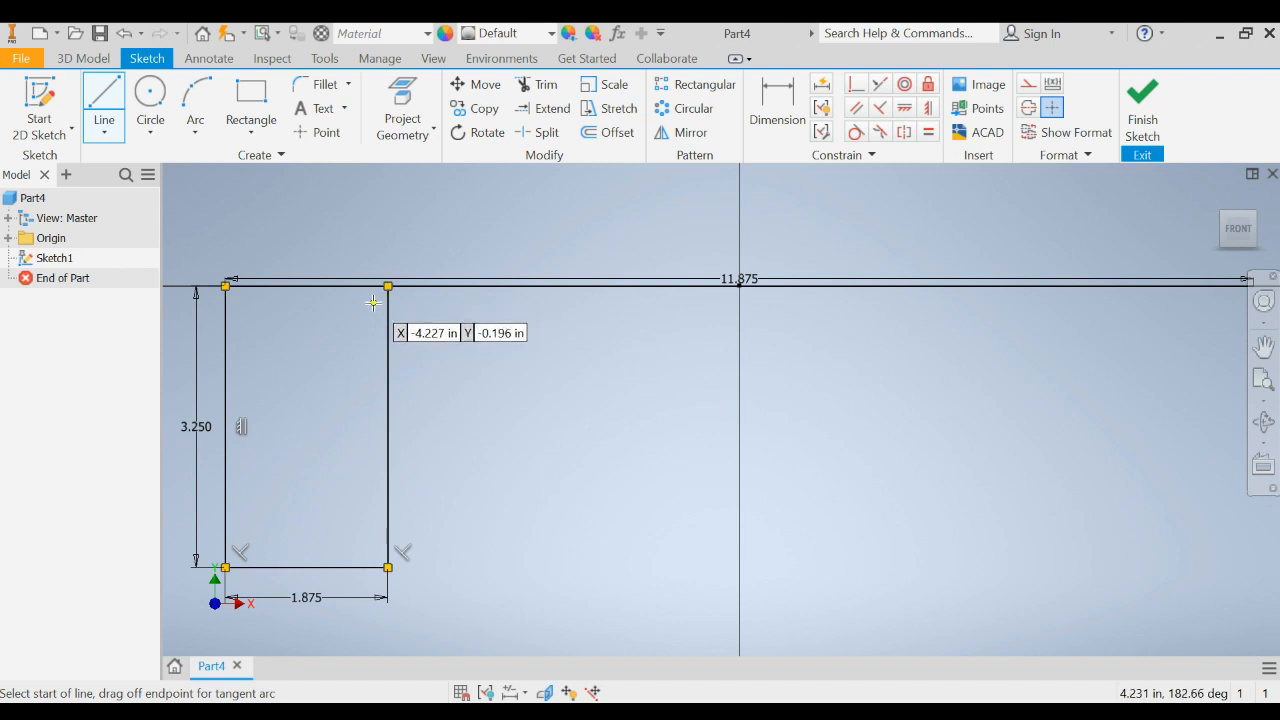
mouse_move(372, 320)
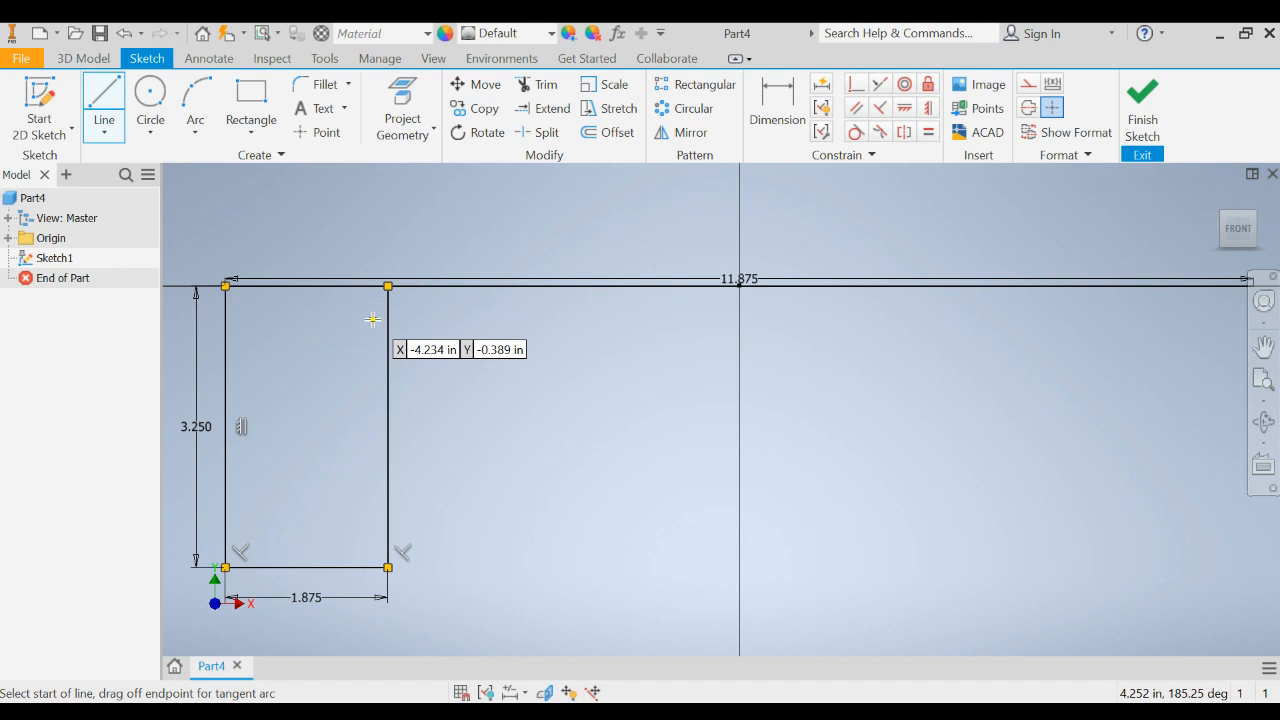
mouse_move(1230, 288)
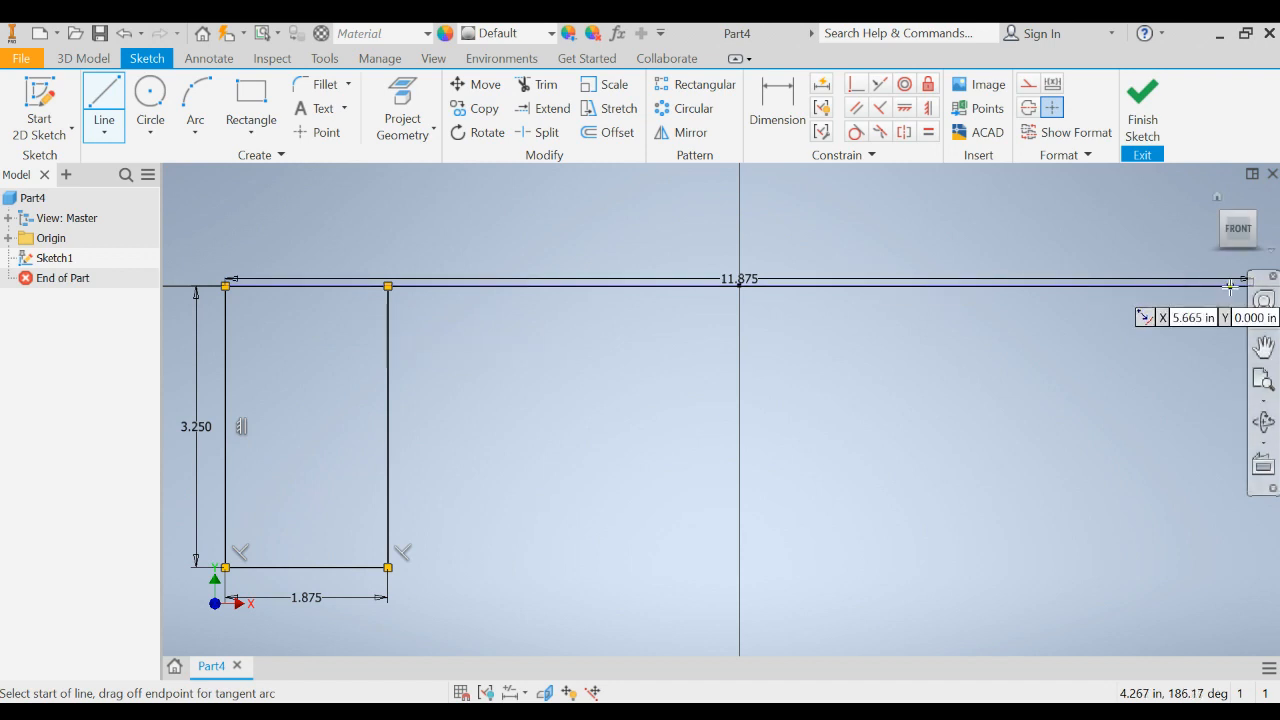
mouse_move(1230, 278)
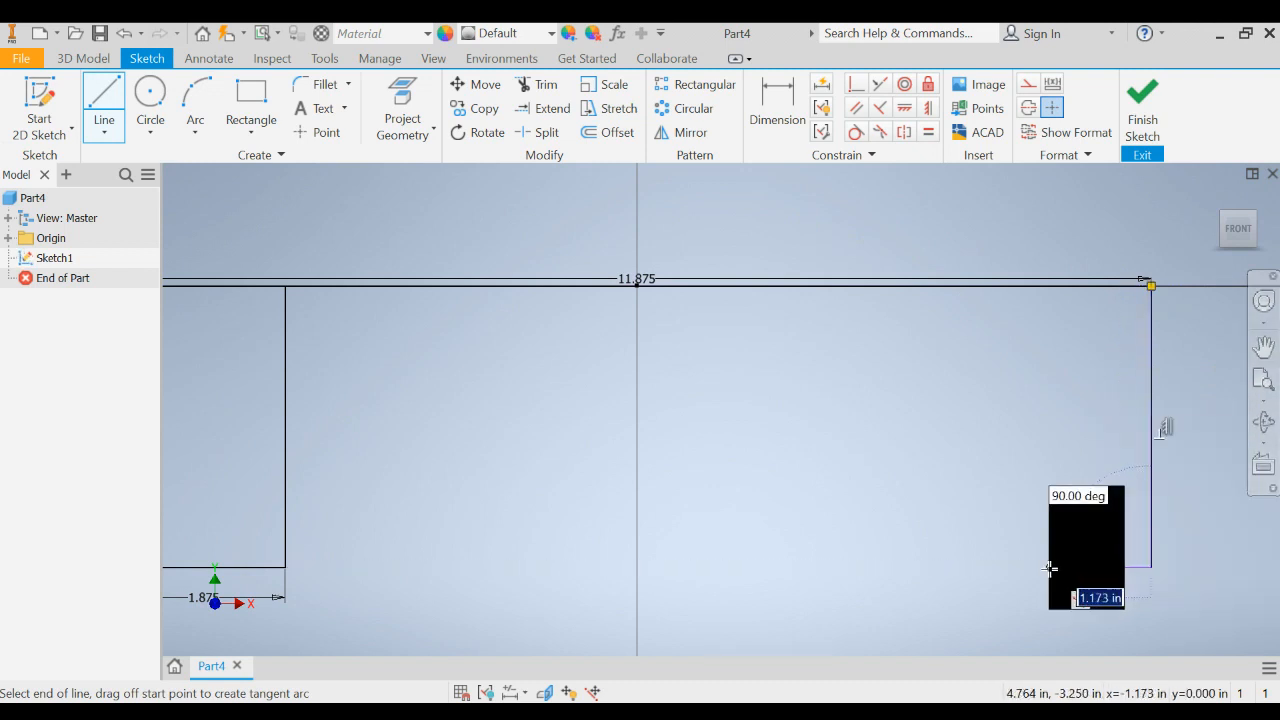
type("1.8")
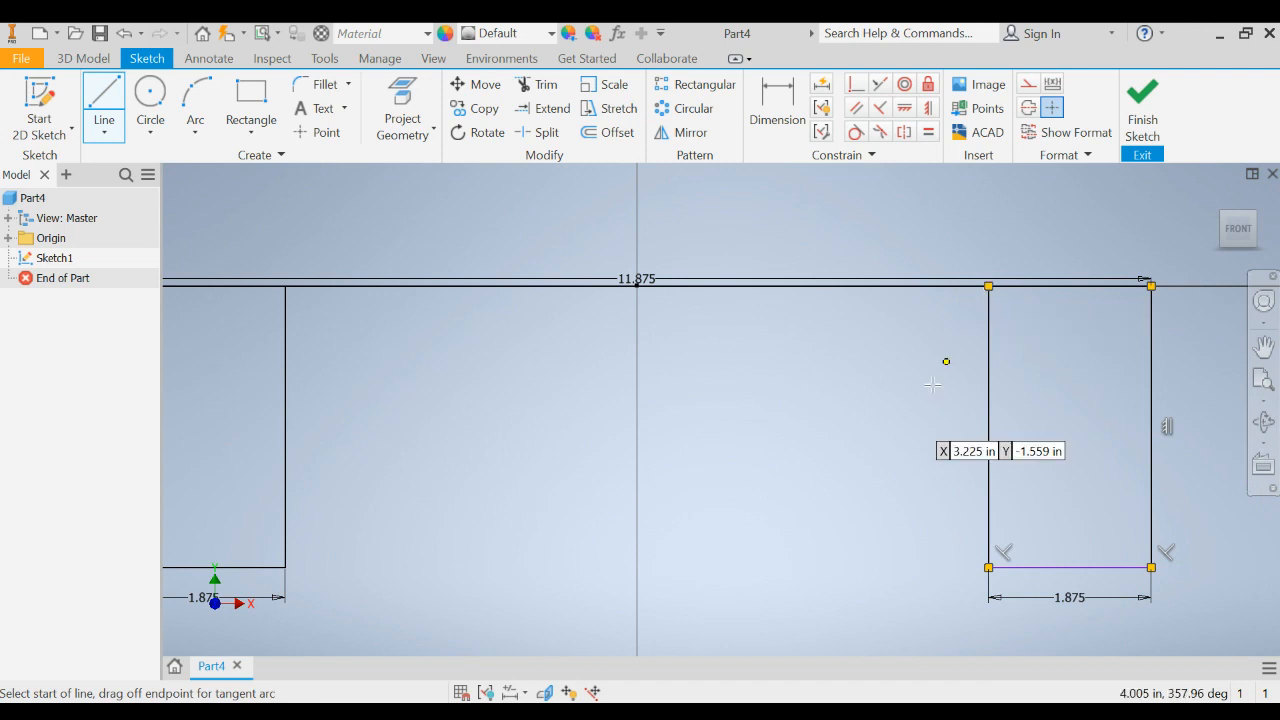
mouse_move(636, 568)
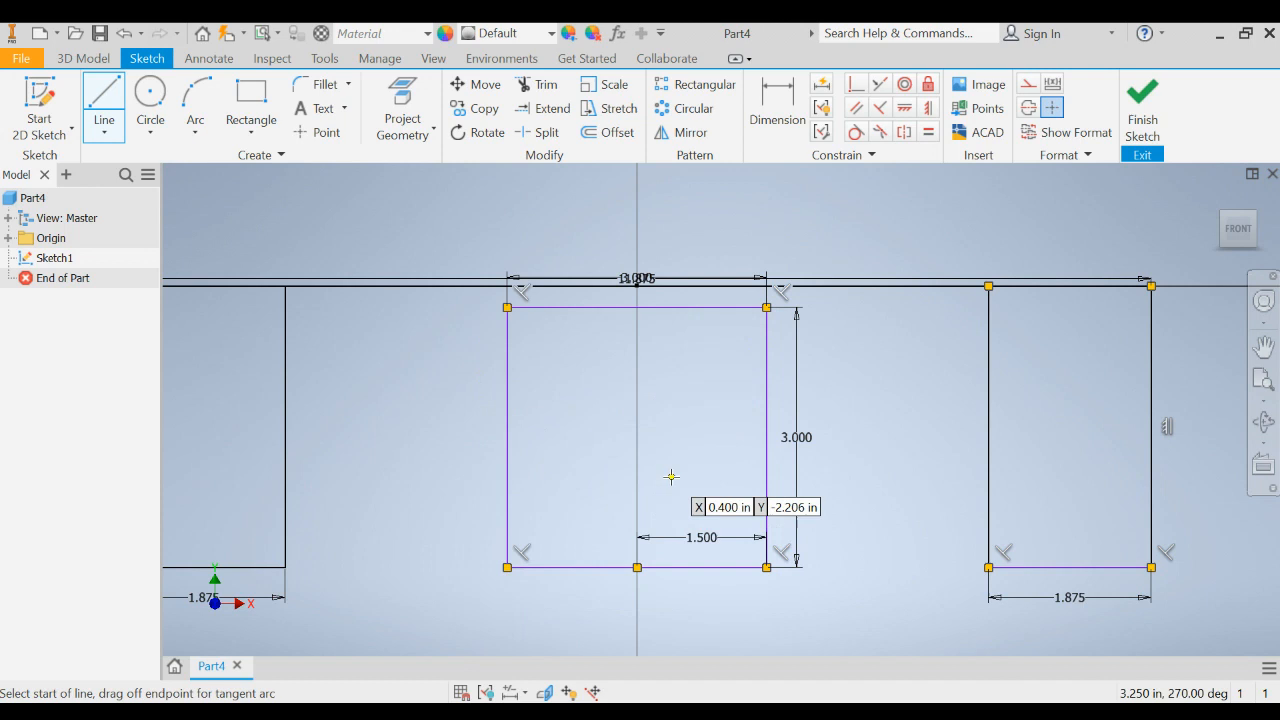
mouse_move(768, 354)
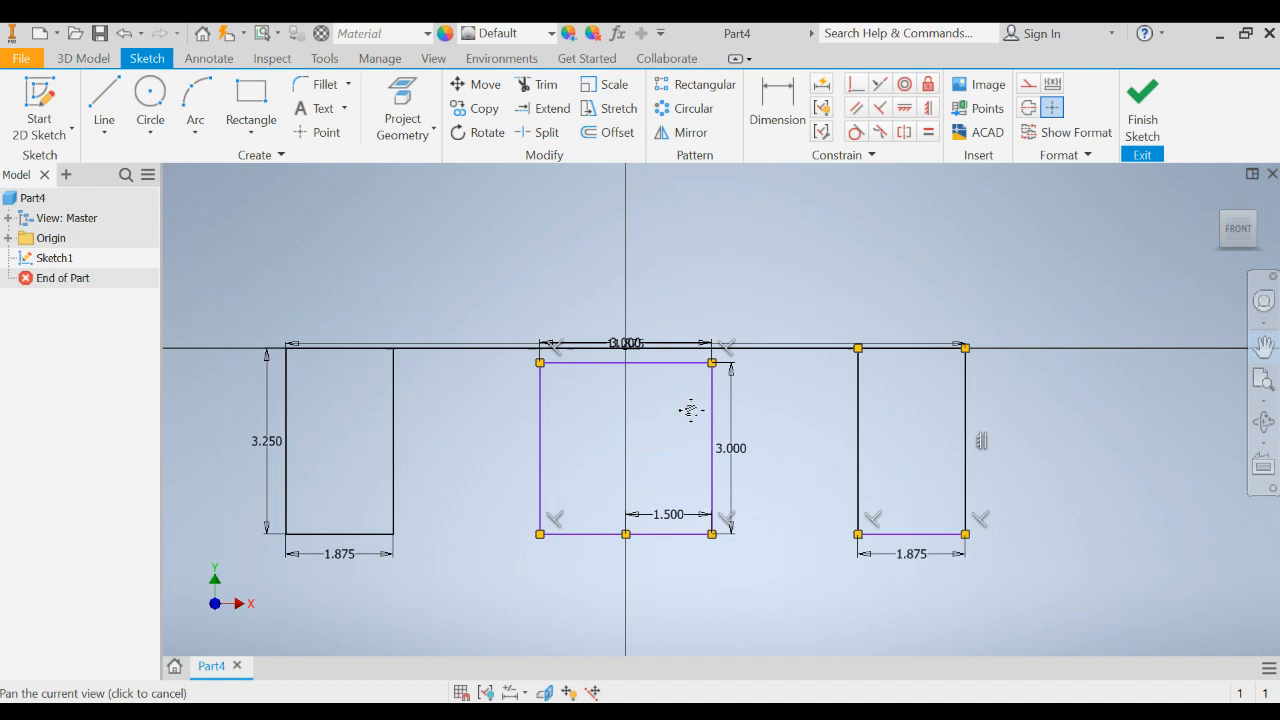
Draw a 2.25 vertical post, the top chord, and the slanted side down to the deck's right end
left_click_drag(690, 410, 468, 324)
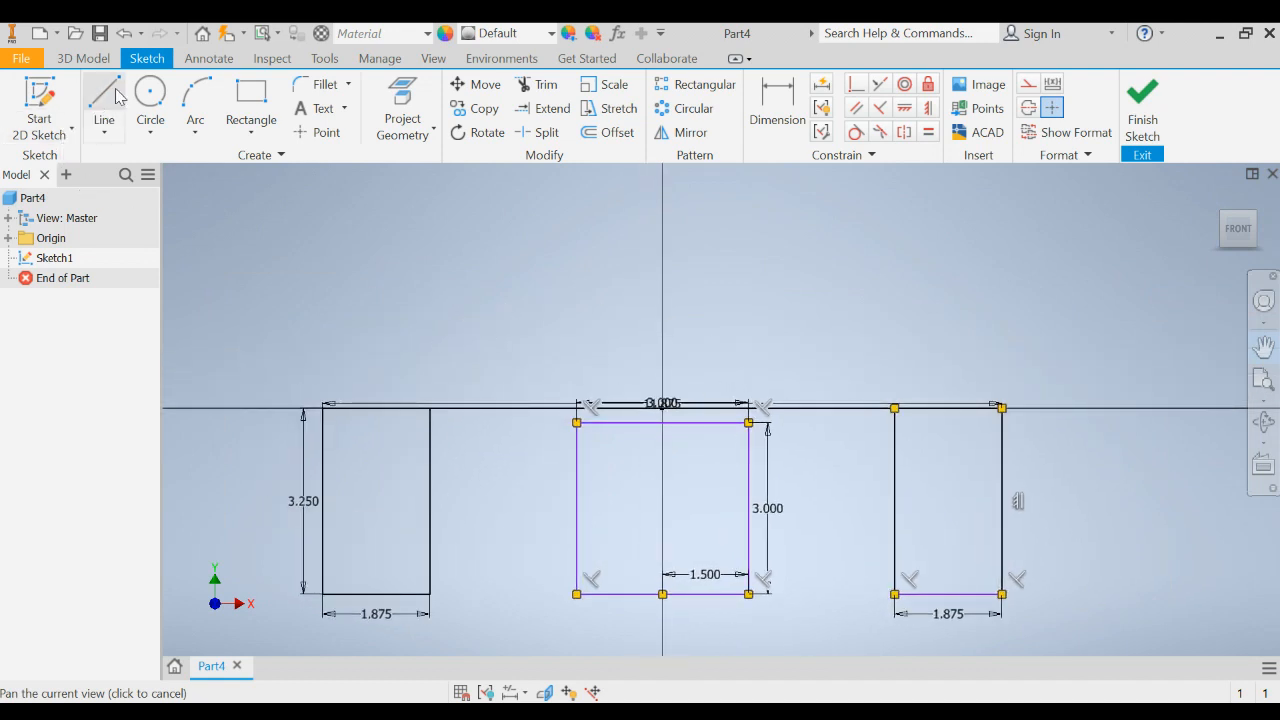
left_click(104, 100)
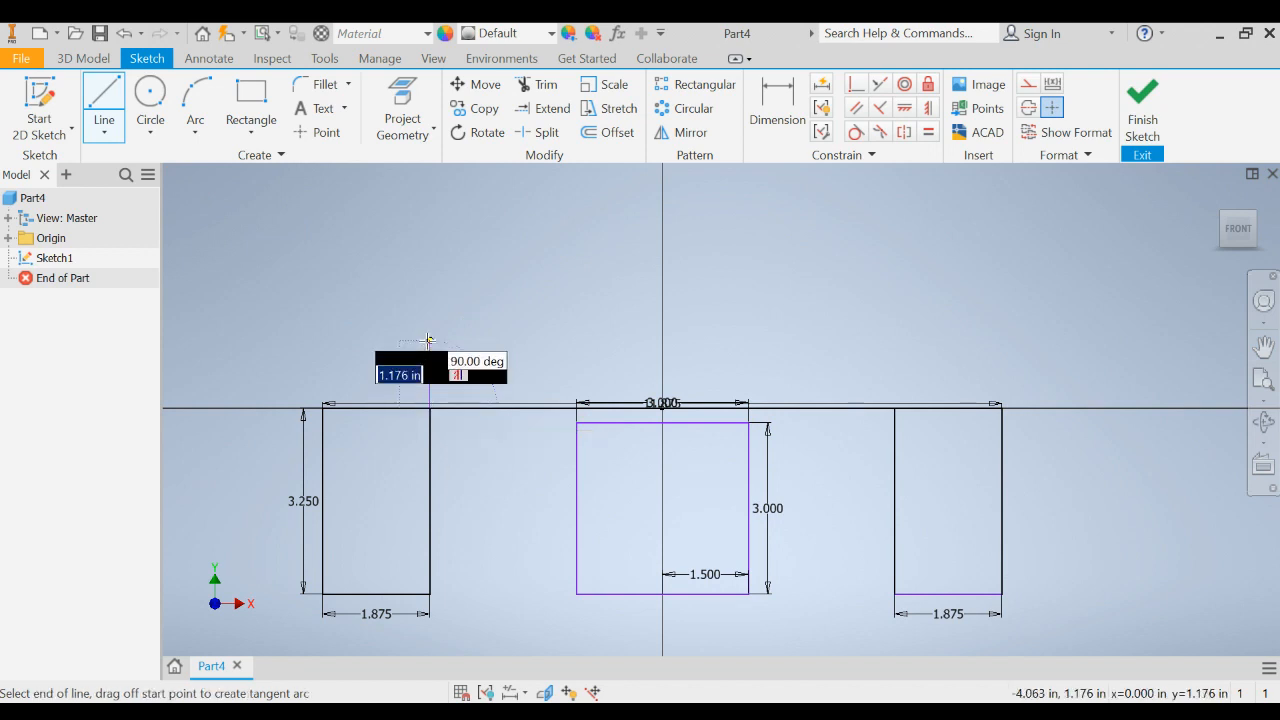
type("2.")
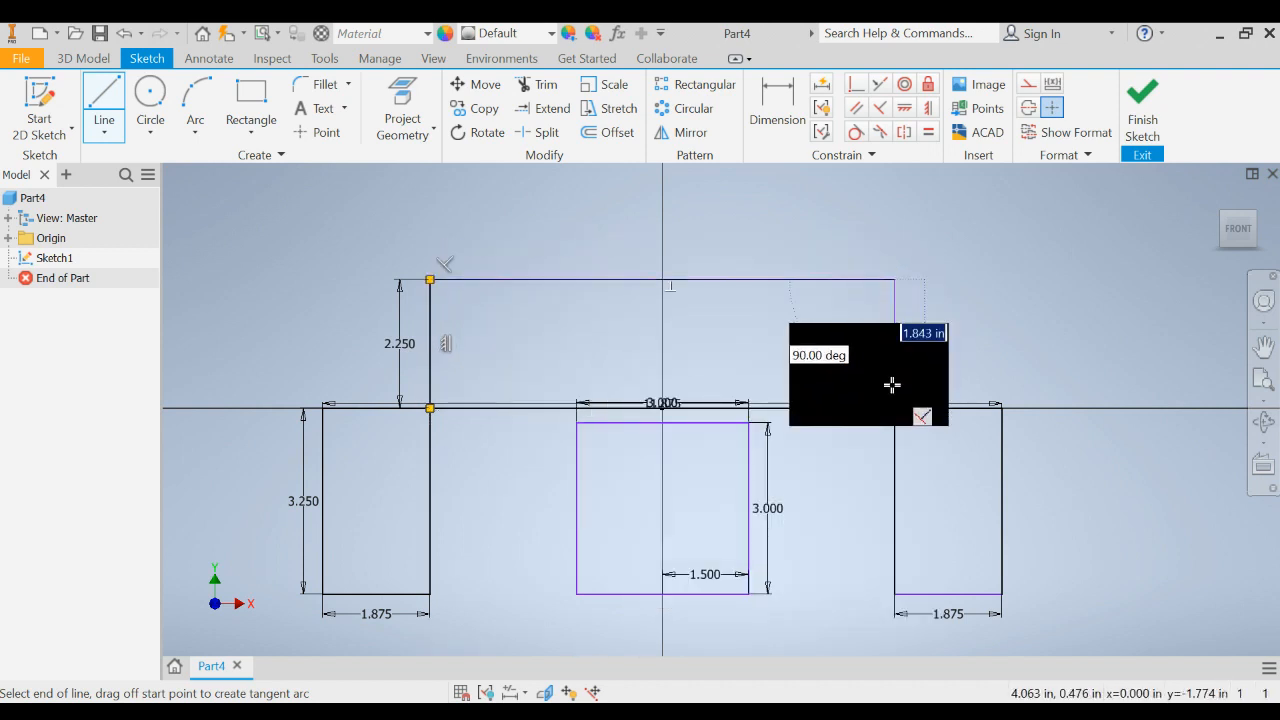
left_click(892, 280)
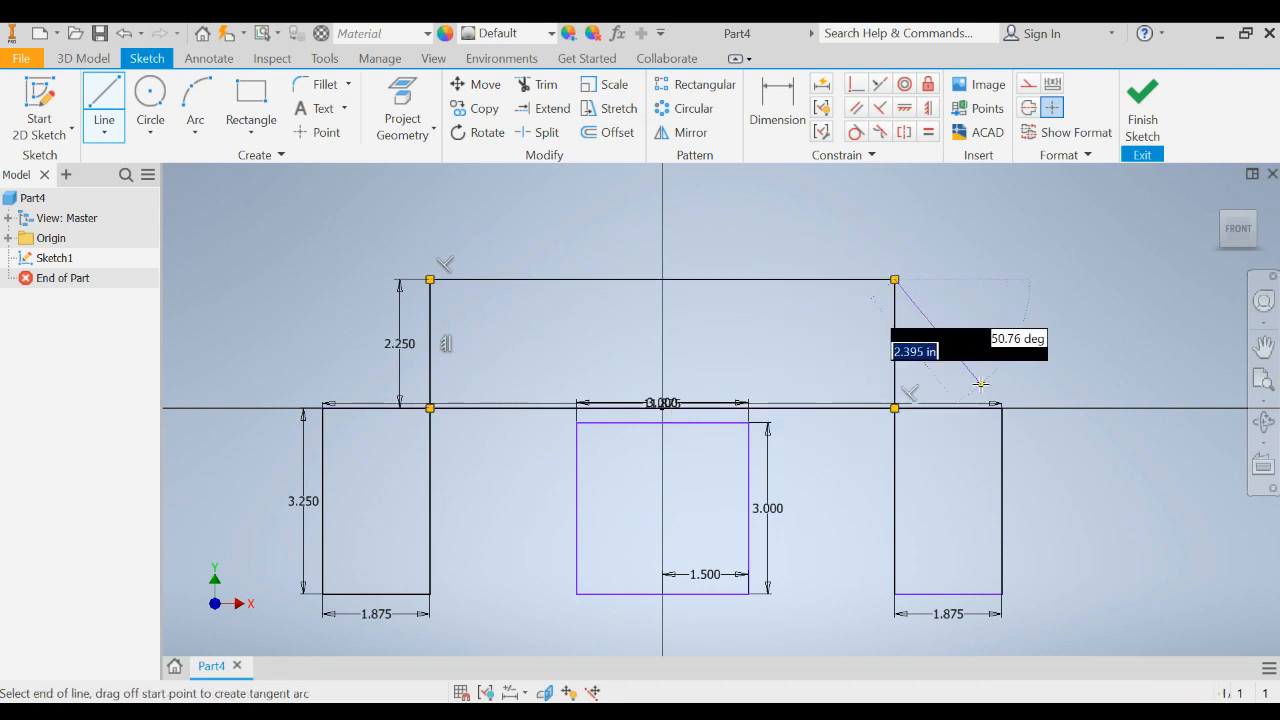
left_click(1000, 408)
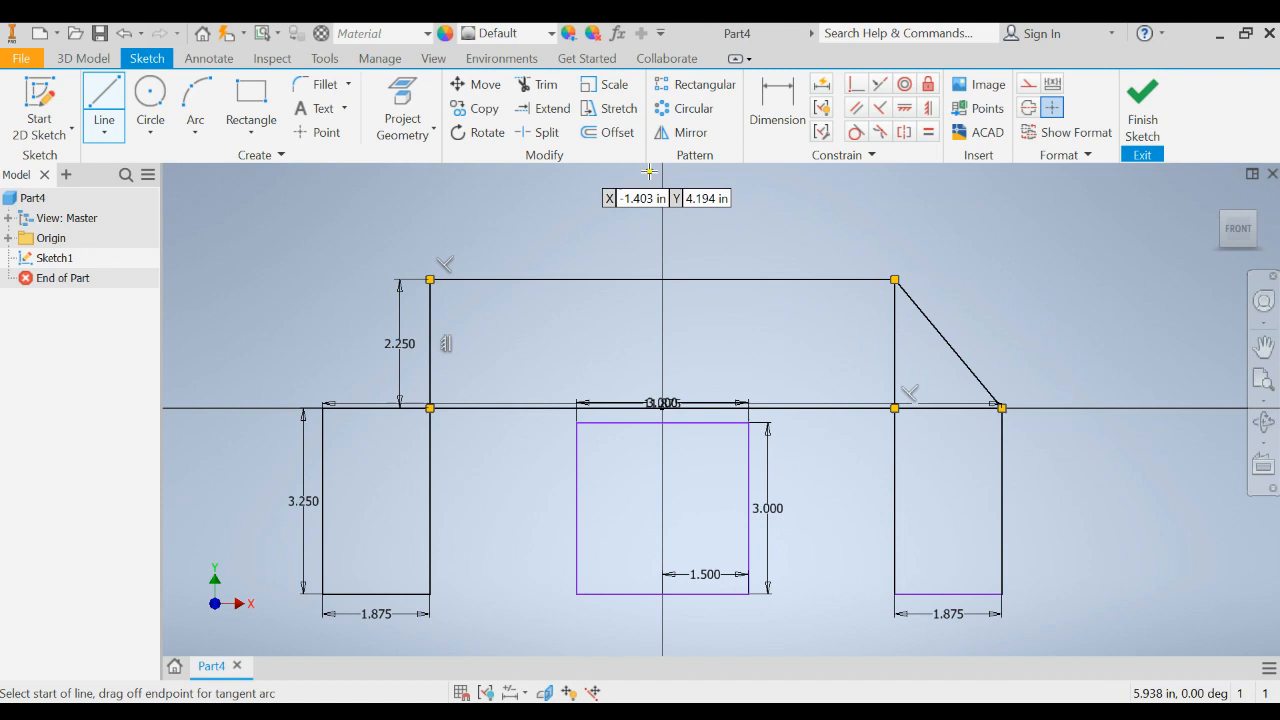
mouse_move(430, 276)
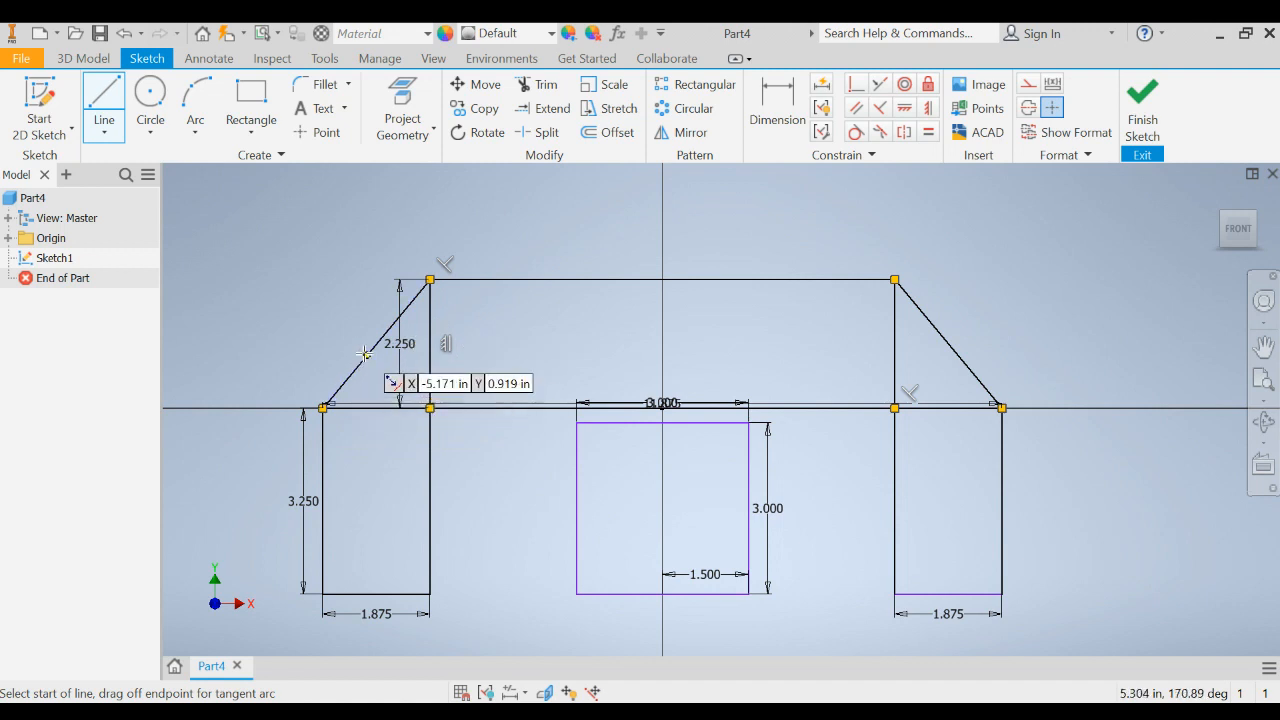
mouse_move(376, 344)
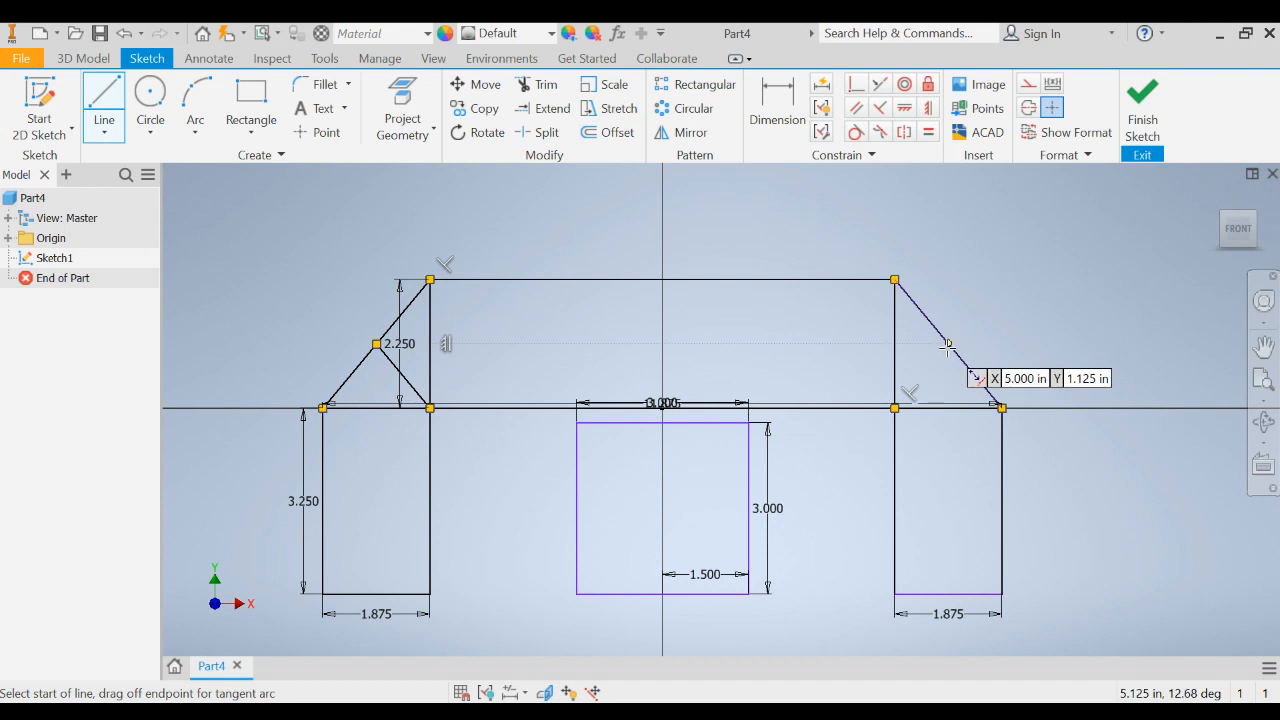
mouse_move(956, 352)
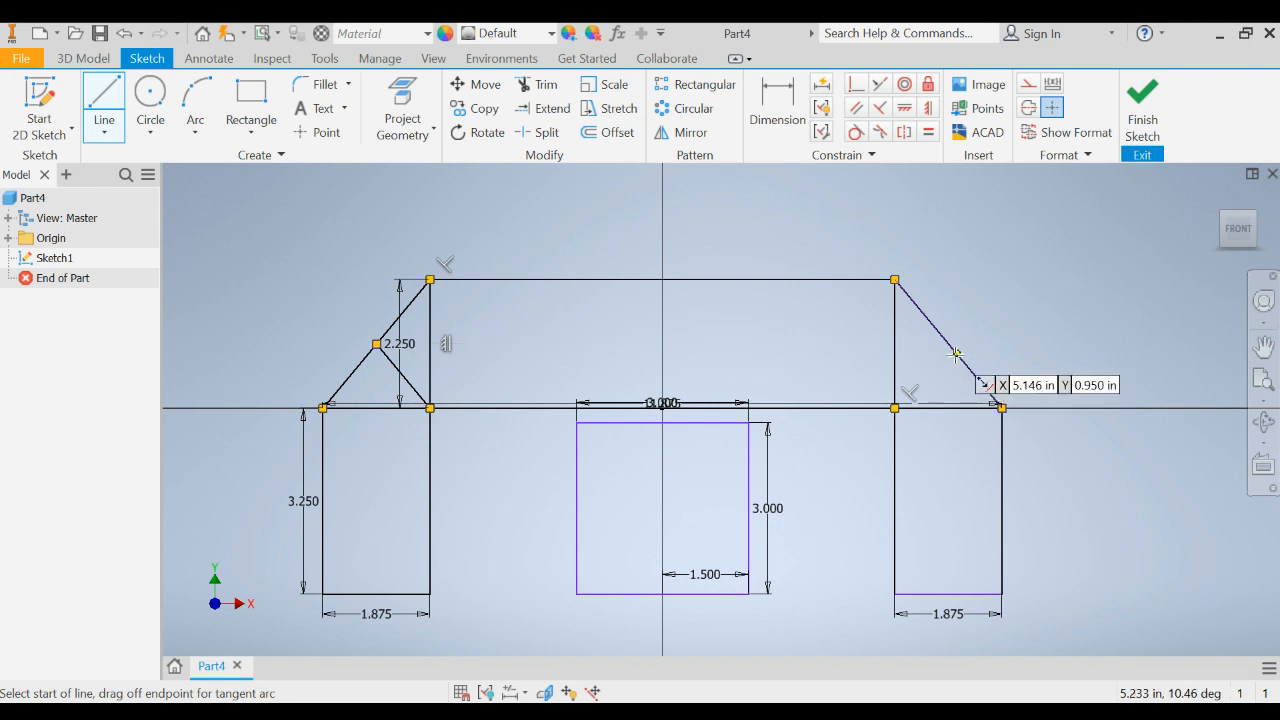
mouse_move(940, 344)
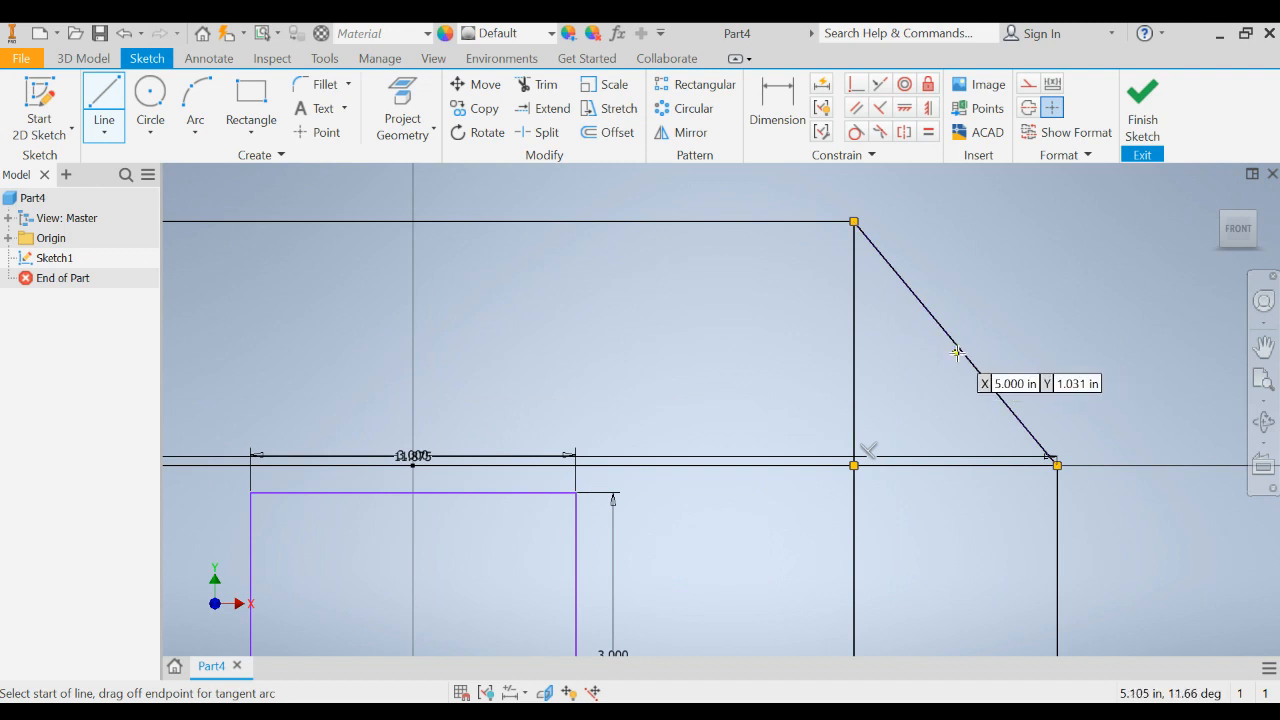
mouse_move(972, 344)
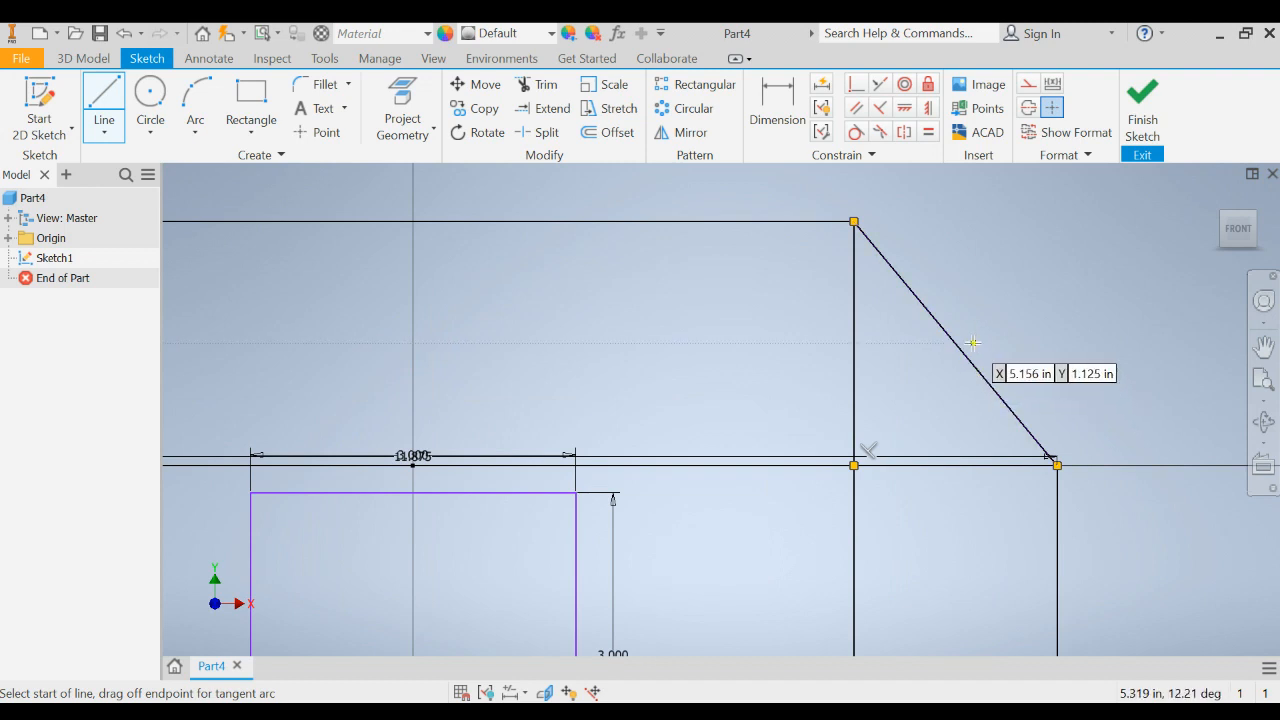
mouse_move(950, 340)
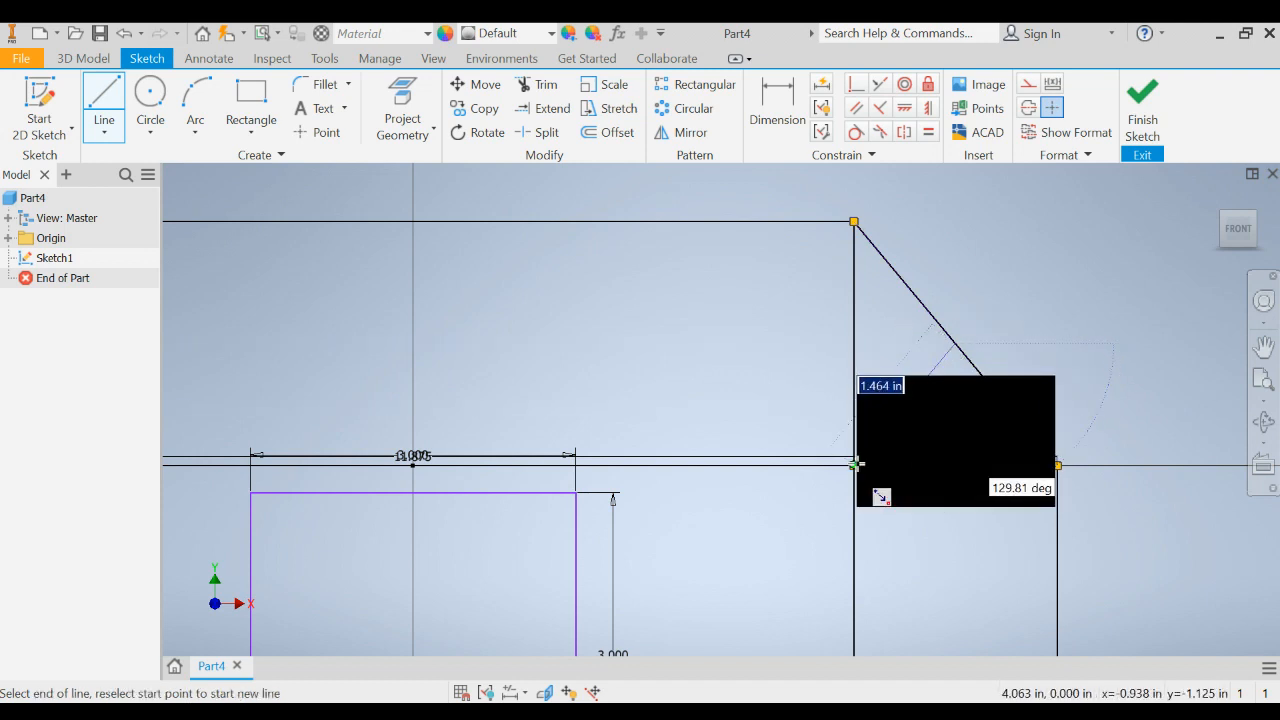
Draw the right-end brace from the deck up to the slanted member's midpoint
left_click(852, 464)
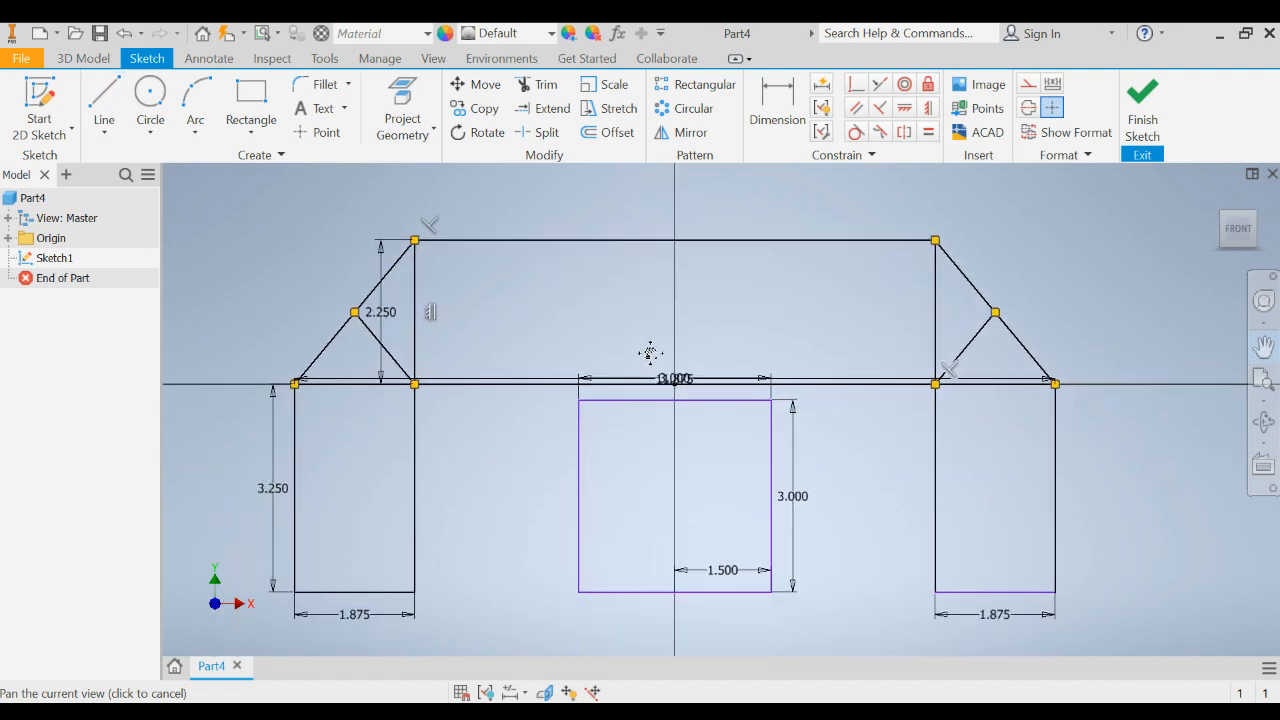
mouse_move(104, 100)
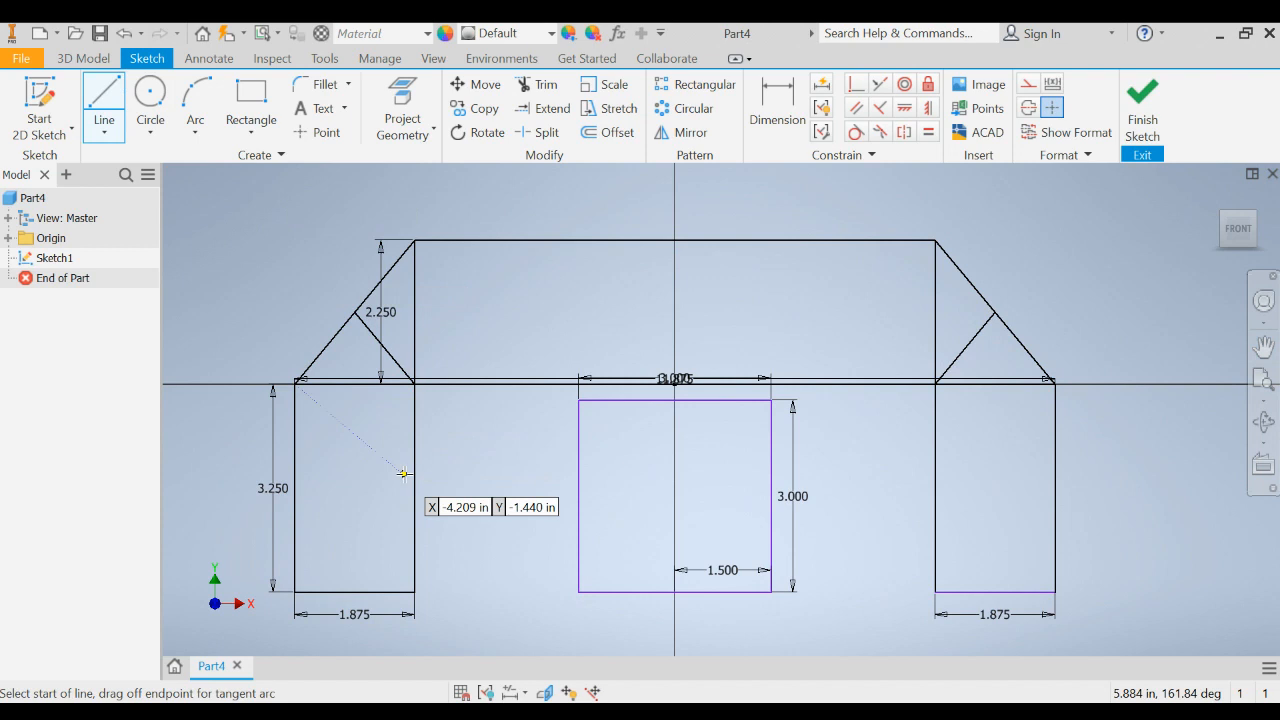
mouse_move(416, 590)
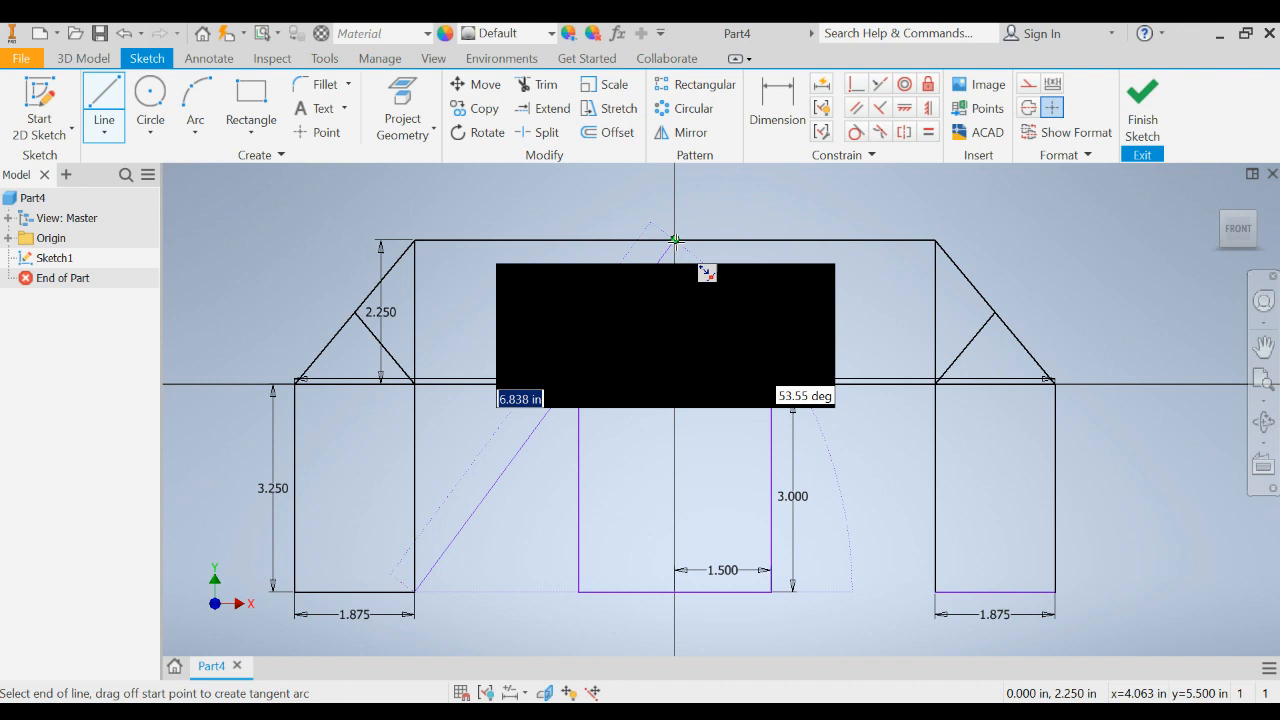
Draw the two long diagonals from the legs' feet up to the top centre, setting the angle by Tab
key("Tab")
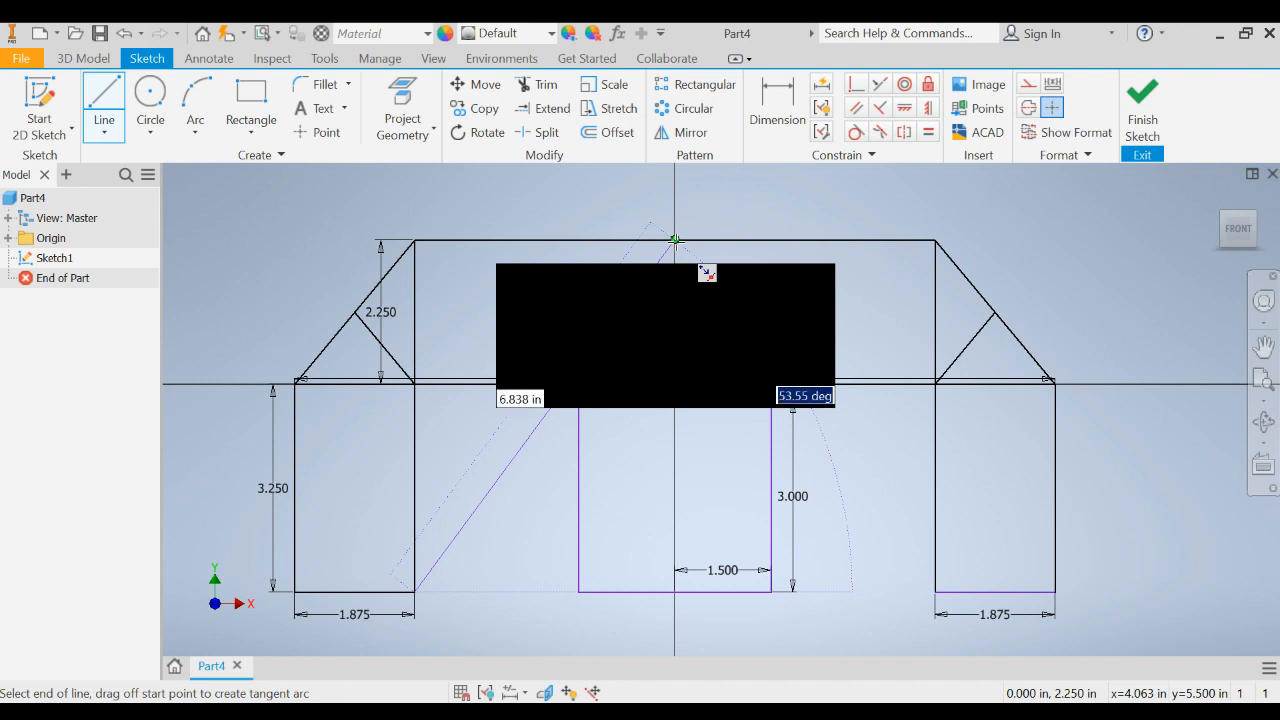
type("5")
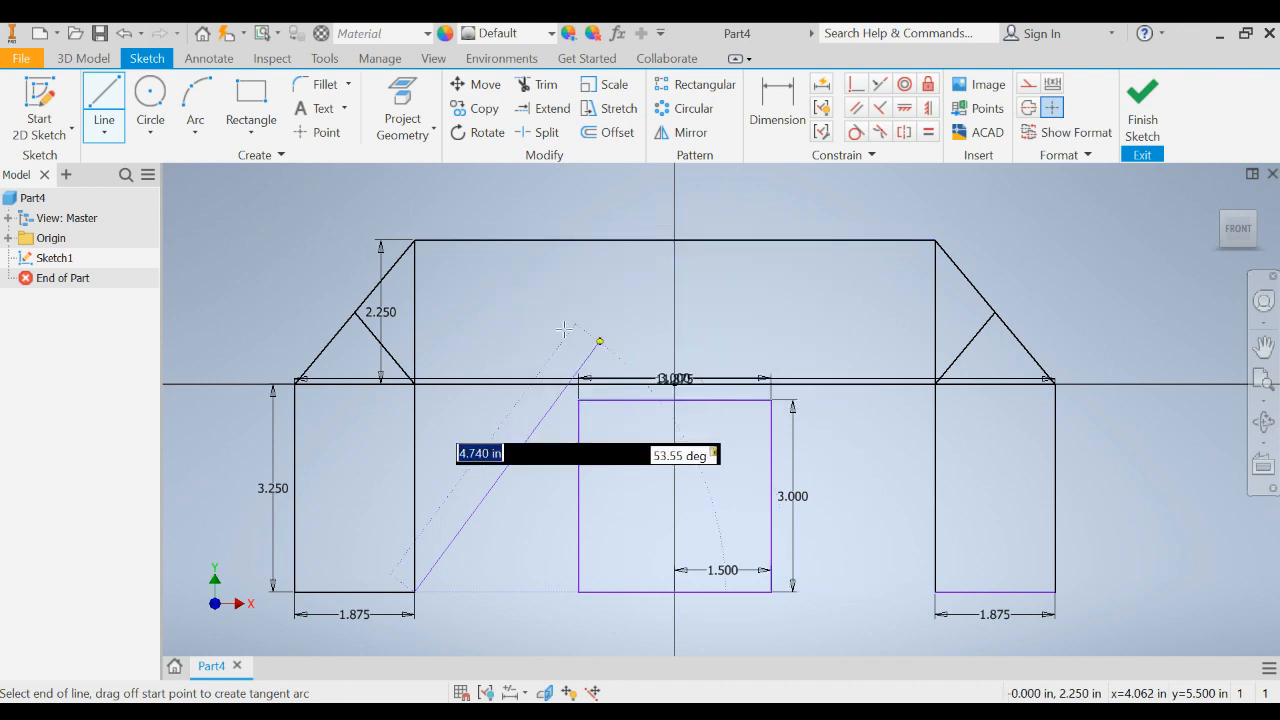
left_click_drag(600, 342, 544, 414)
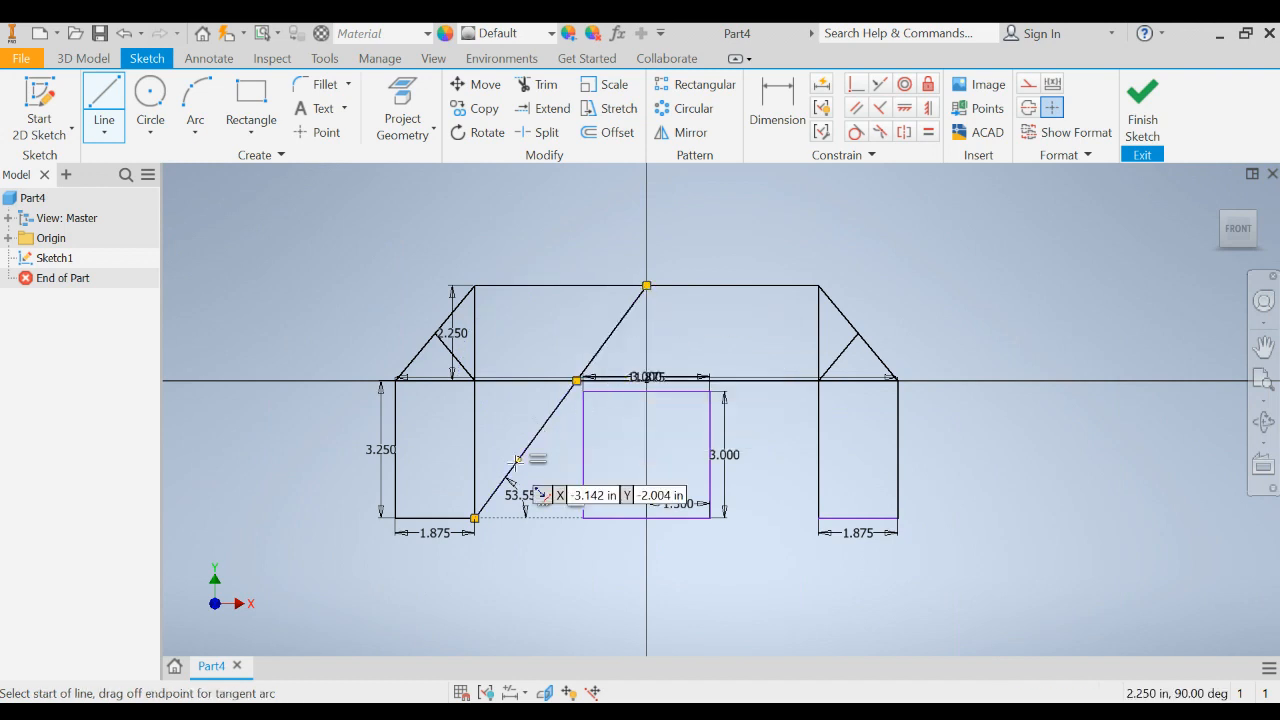
mouse_move(496, 496)
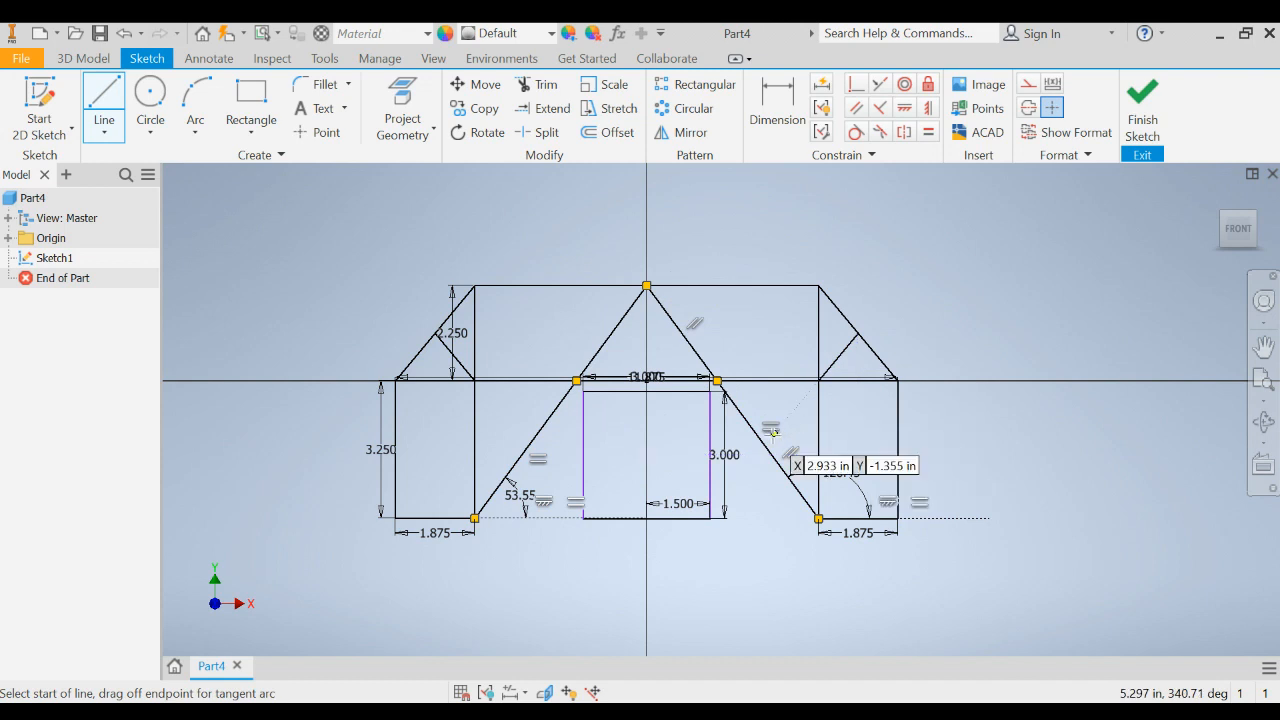
mouse_move(768, 448)
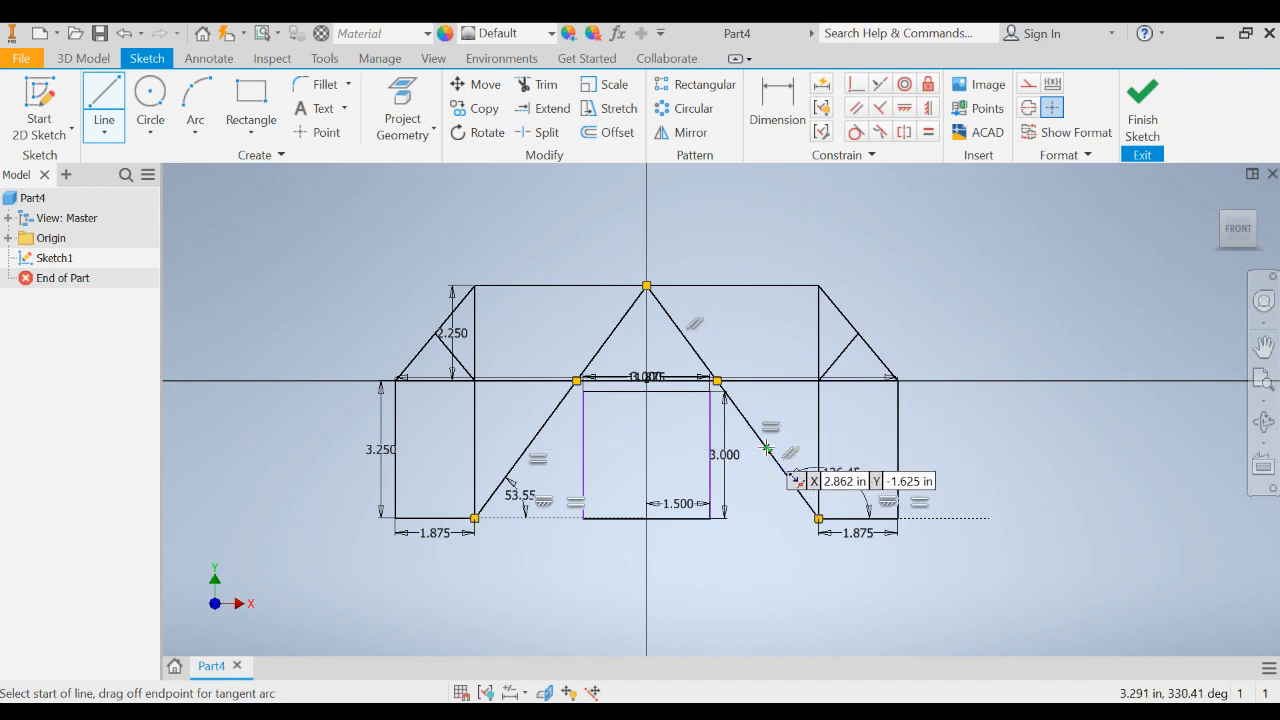
left_click(818, 378)
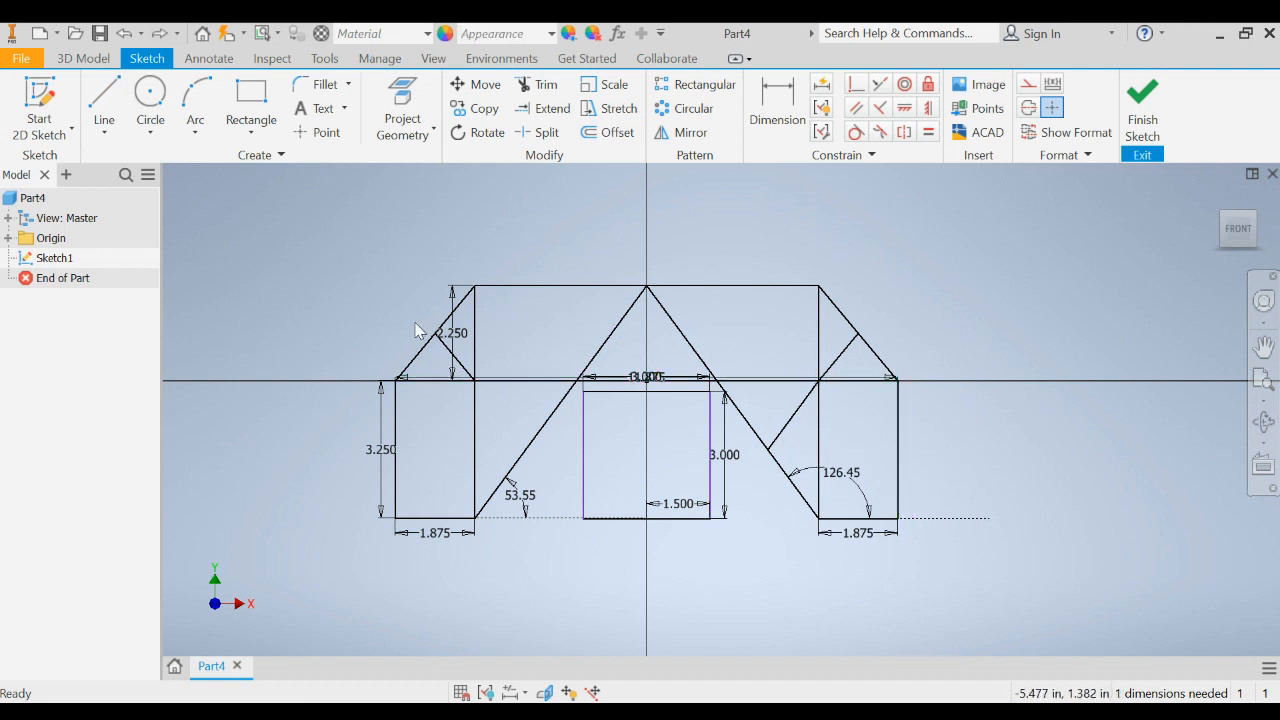
Draw X bracing inside the legs and diagonals filling the upper truss panels
left_click(104, 104)
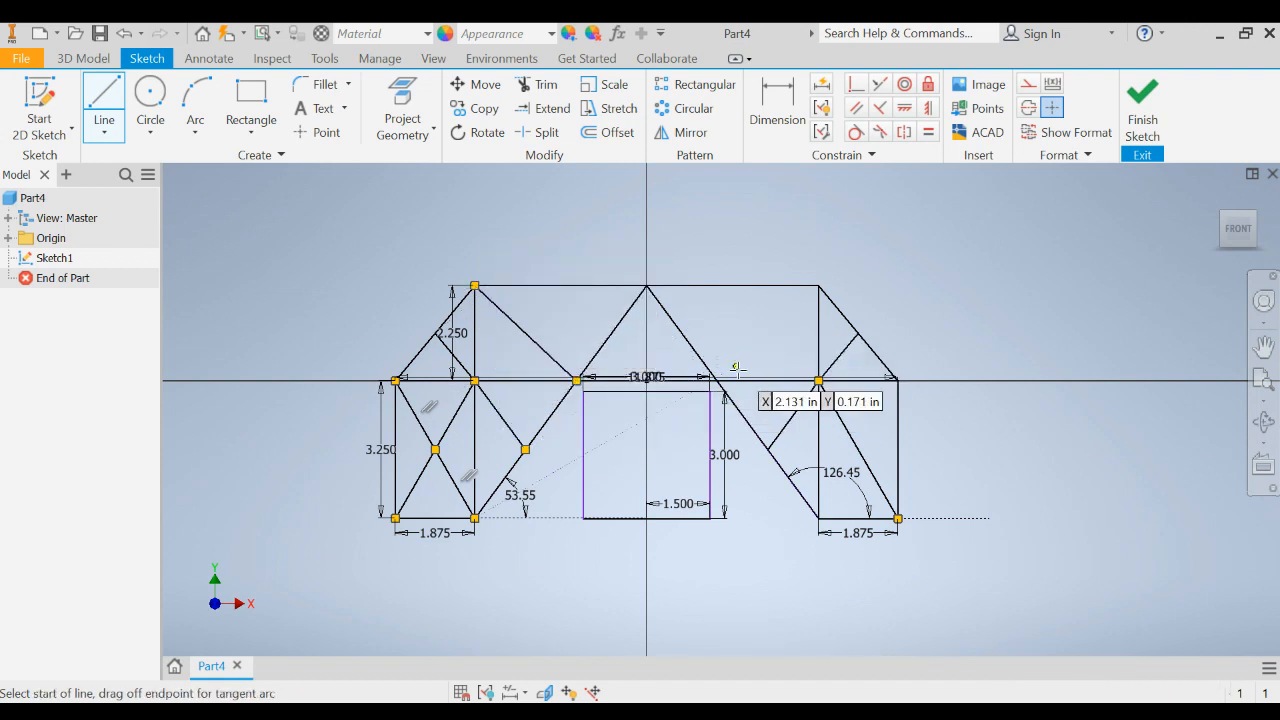
mouse_move(720, 384)
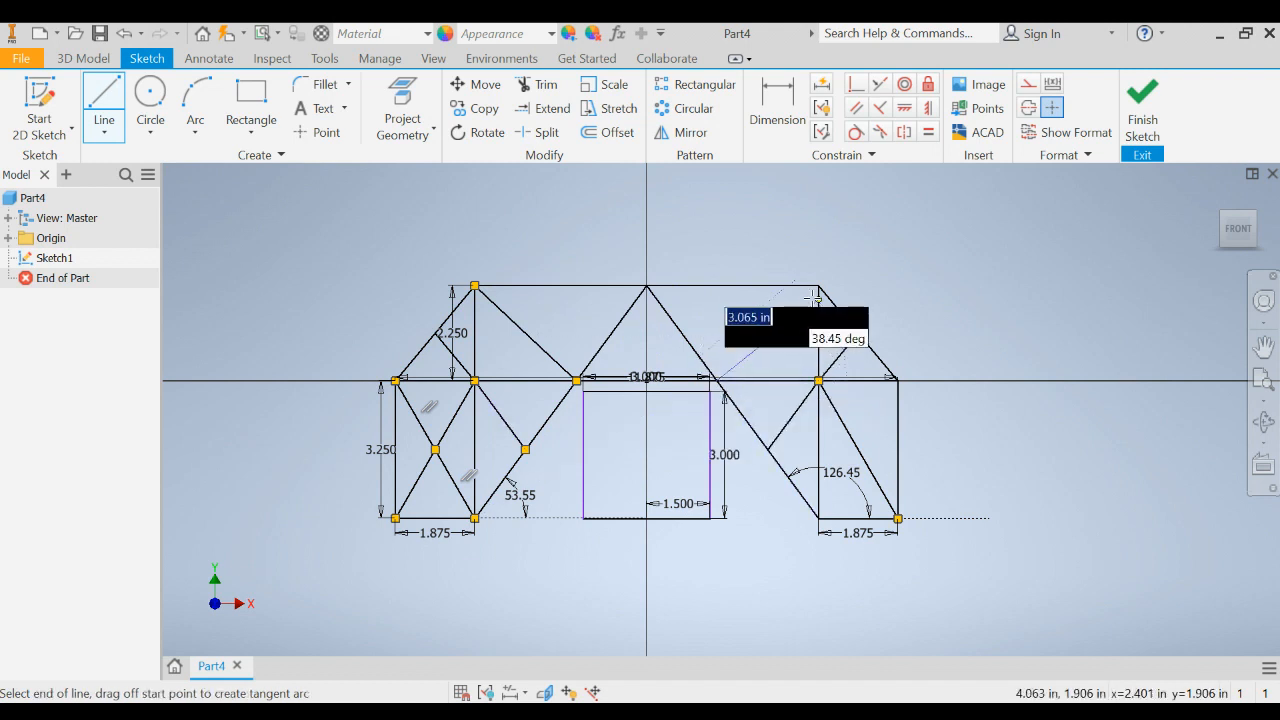
left_click(818, 288)
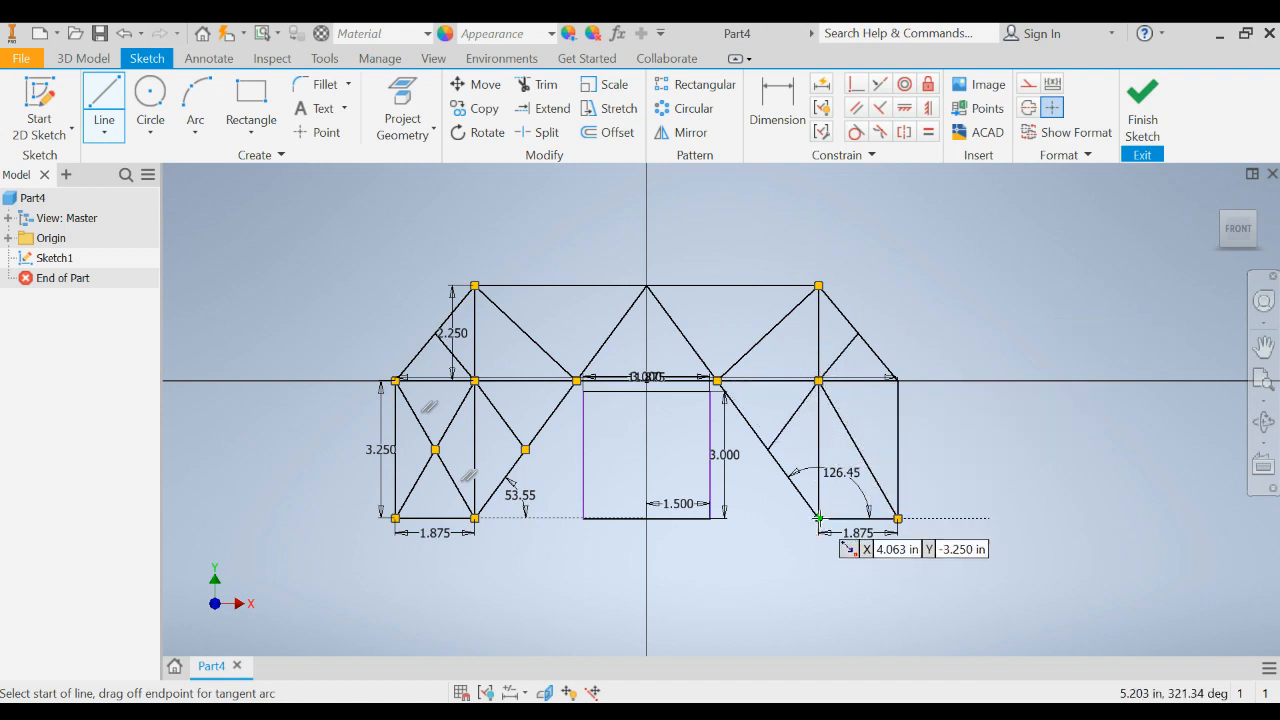
left_click(820, 516)
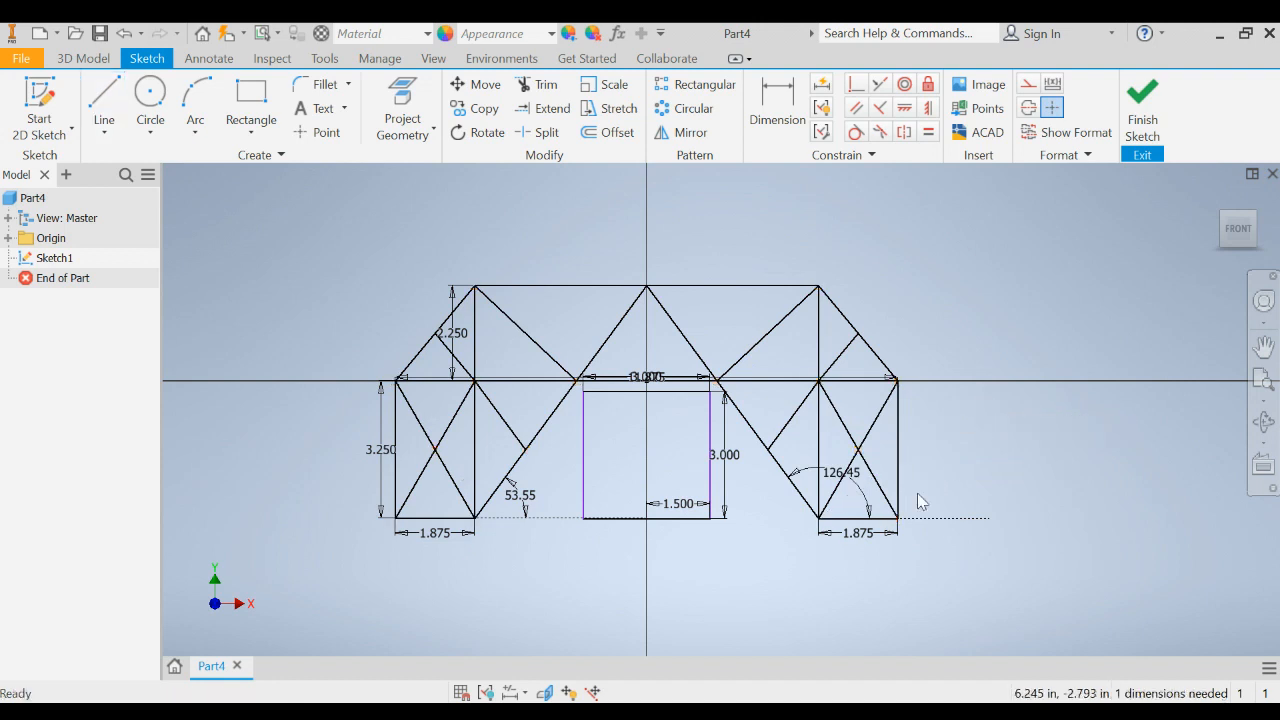
Delete the helper rectangle and dimensions, then finish Sketch1 to return to 3D modelling
left_click(650, 518)
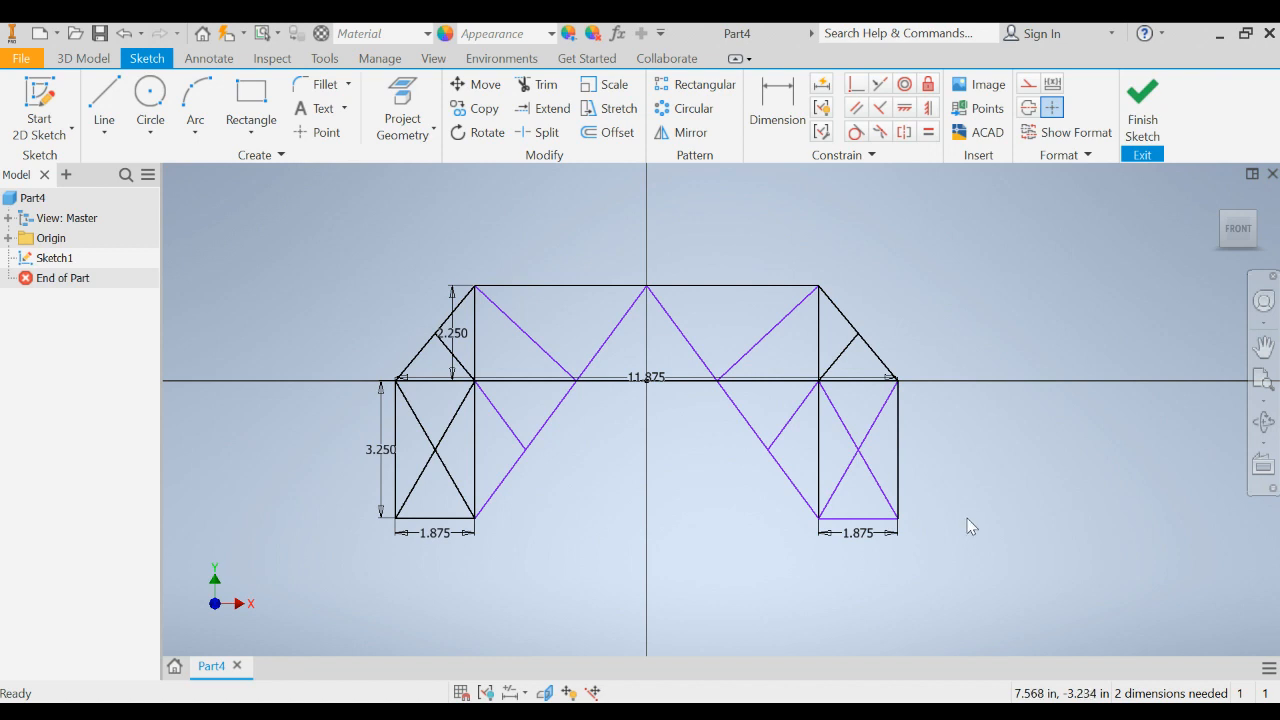
mouse_move(1022, 332)
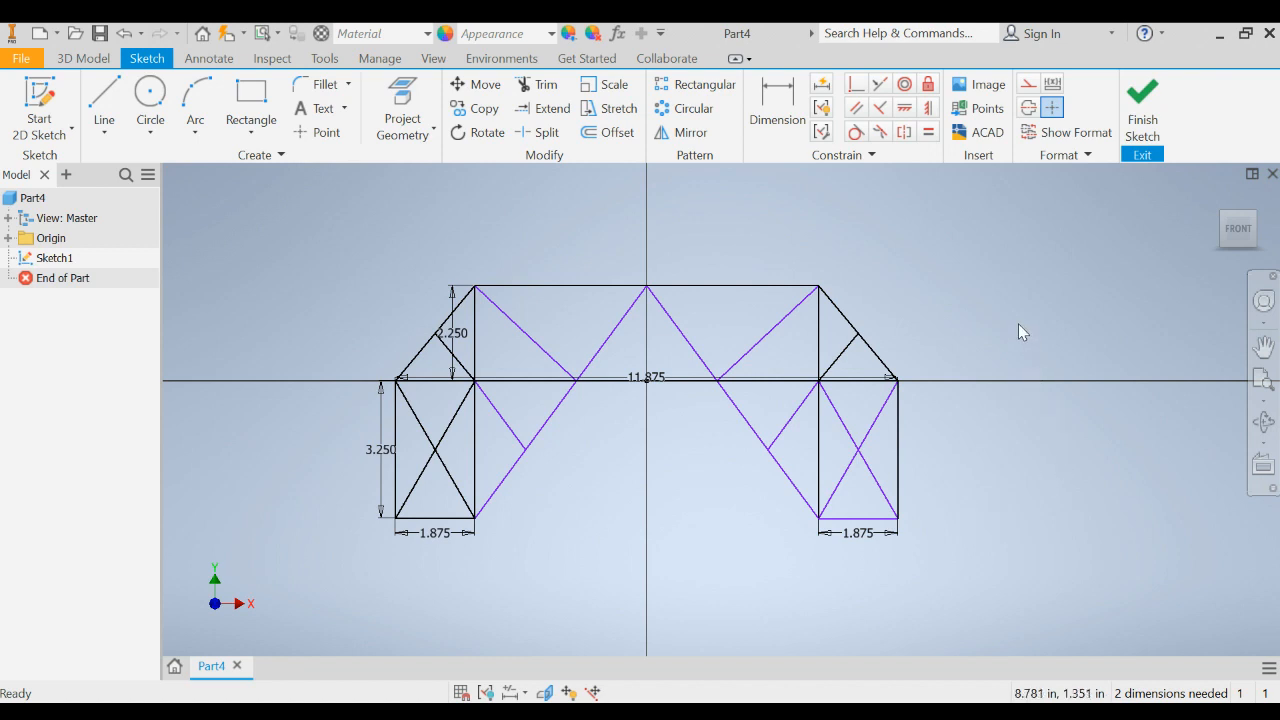
mouse_move(1140, 96)
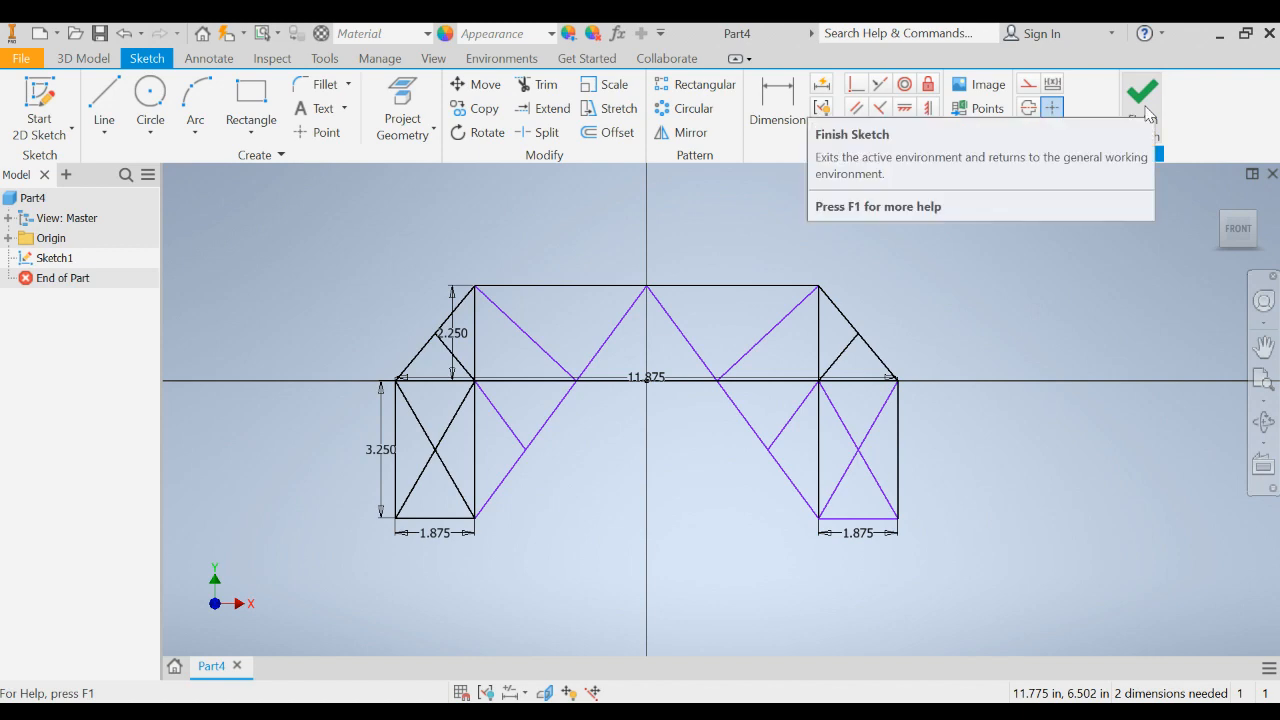
left_click(1140, 90)
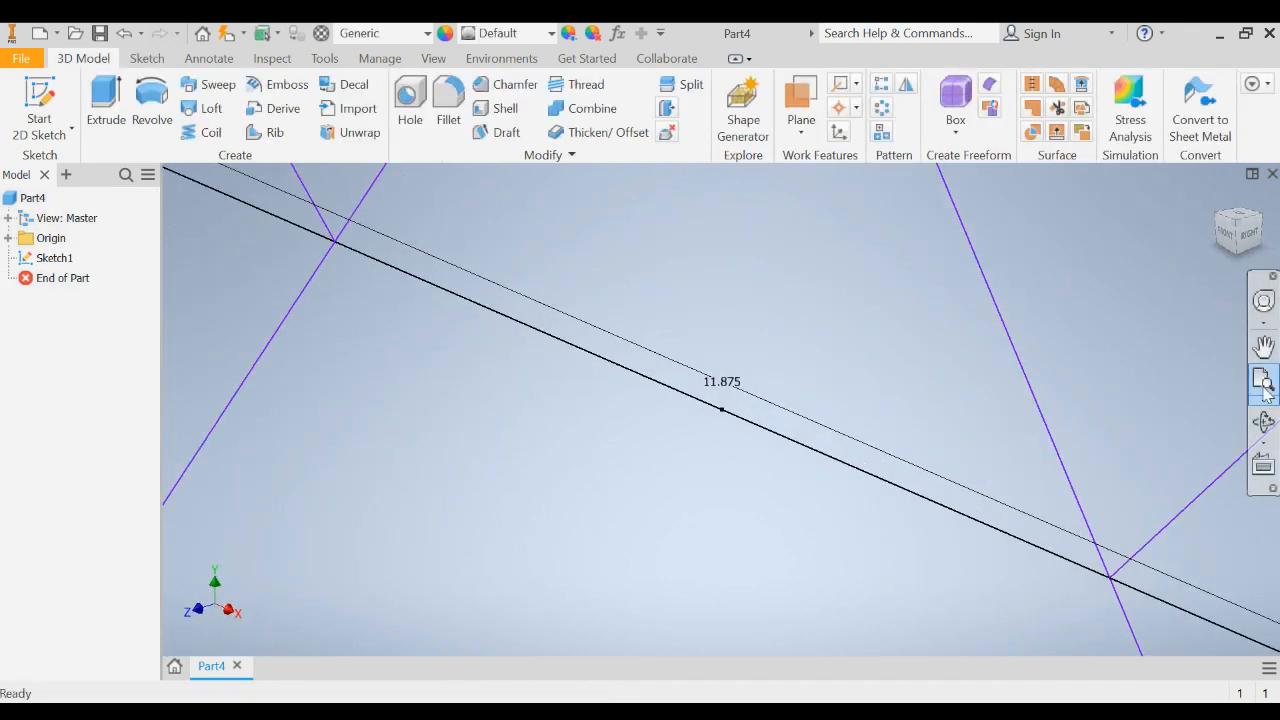